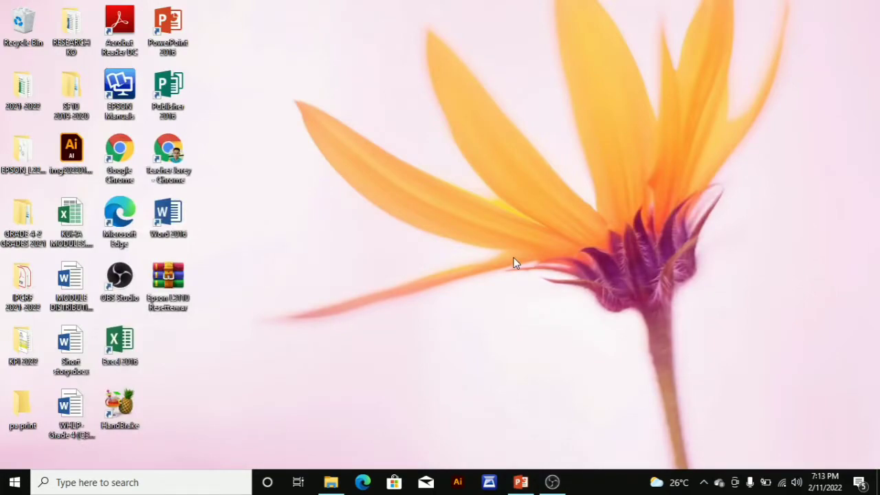
{"action": "mouse_move", "coordinate": [407, 262]}
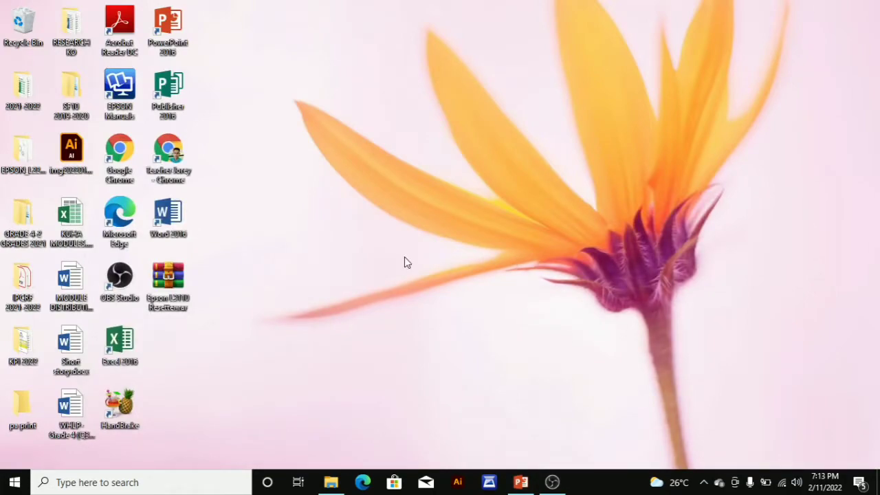
{"action": "mouse_move", "coordinate": [783, 482]}
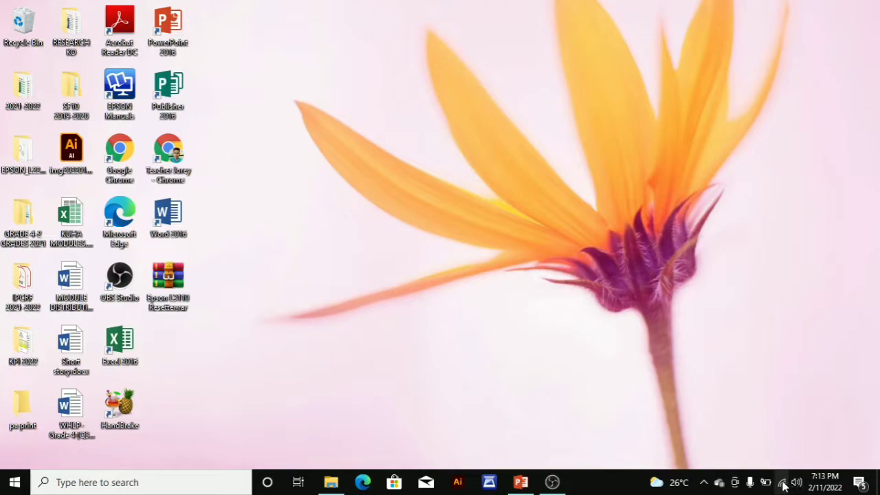
{"action": "mouse_move", "coordinate": [430, 160]}
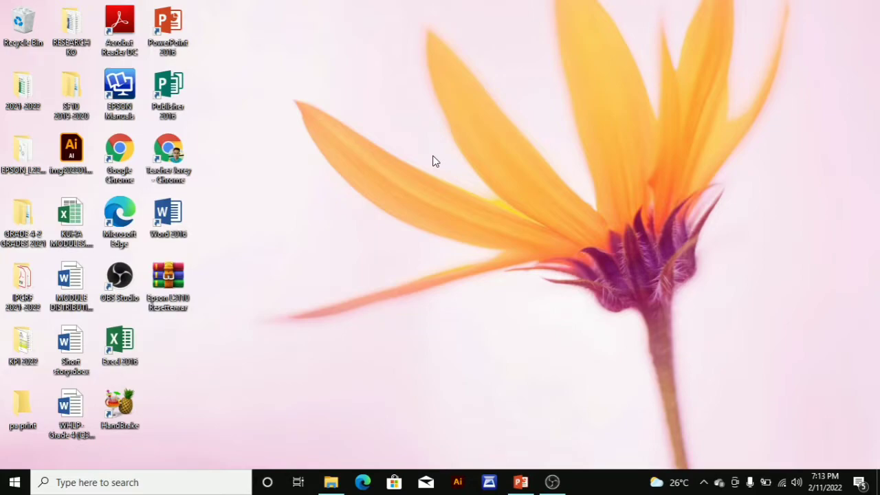
{"action": "mouse_move", "coordinate": [383, 158]}
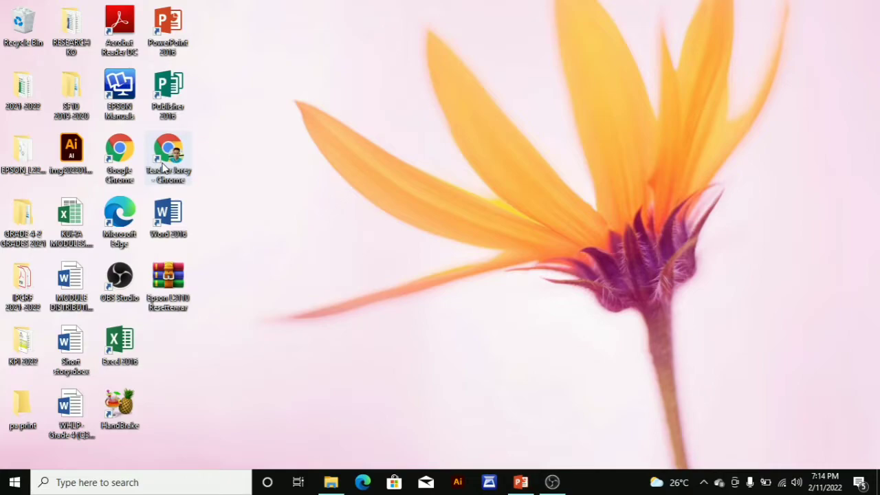
Launch Chrome and go to Grammarly's sign-up page via the 'grammarly sign up' suggestion
{"action": "left_click", "coordinate": [167, 155]}
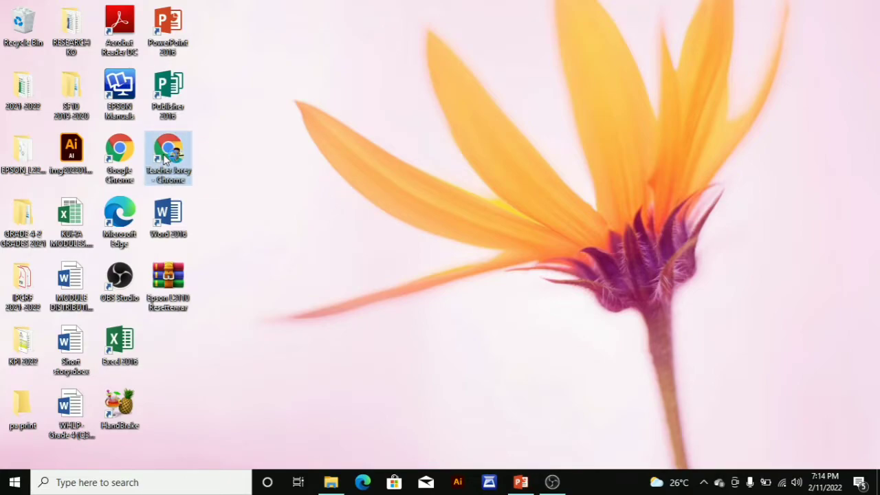
{"action": "double_click", "coordinate": [168, 149]}
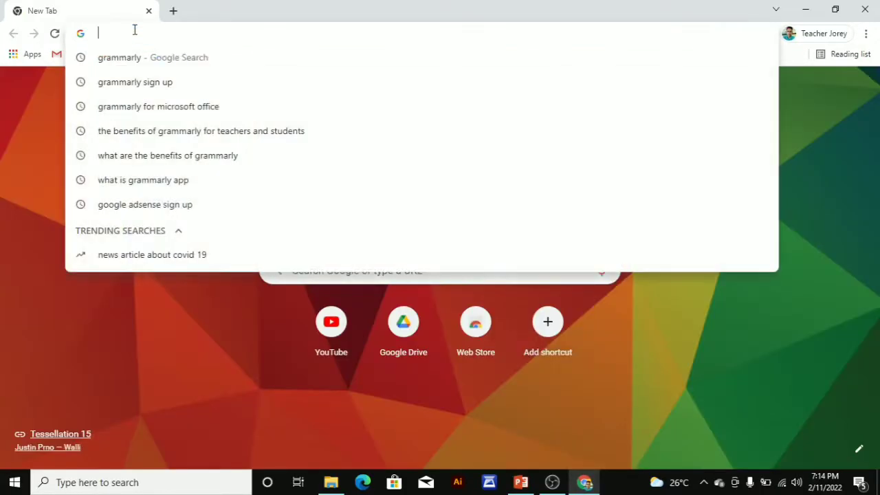
{"action": "mouse_move", "coordinate": [138, 82]}
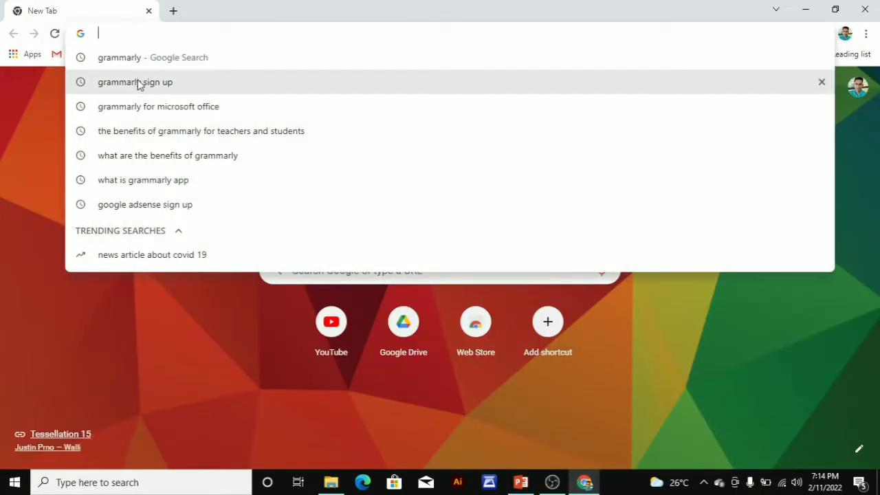
{"action": "left_click", "coordinate": [135, 82]}
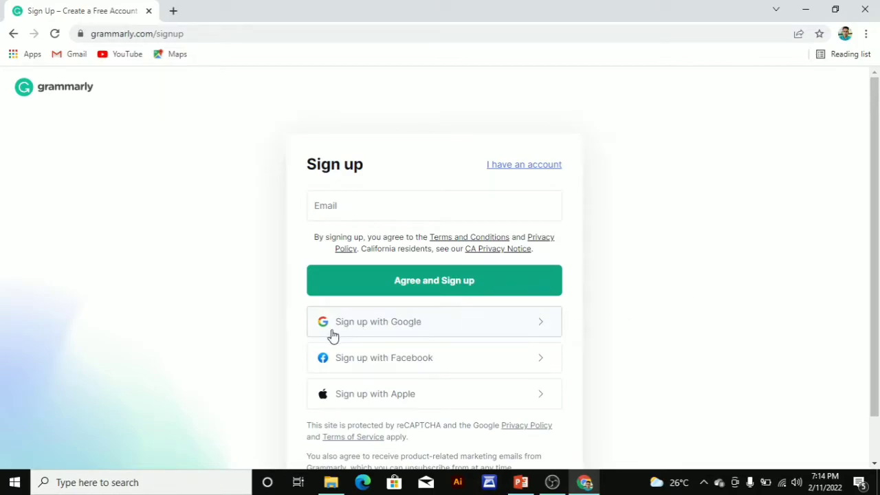
{"action": "mouse_move", "coordinate": [370, 340]}
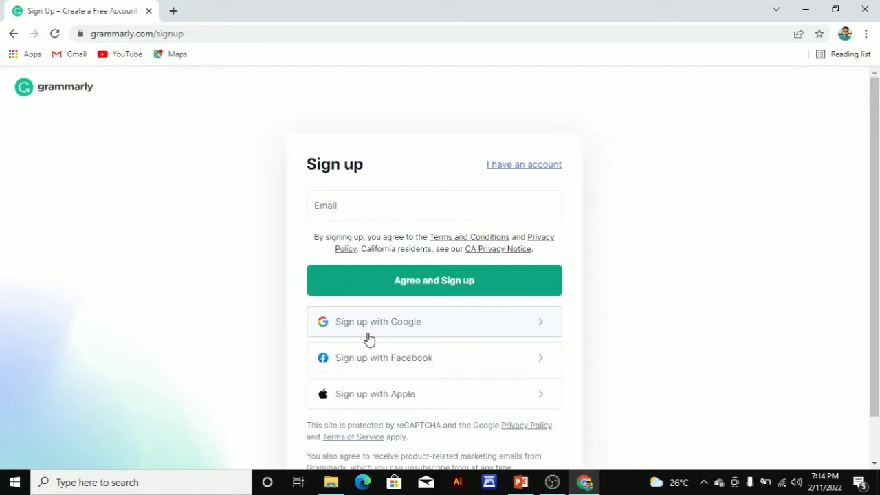
{"action": "mouse_move", "coordinate": [351, 336]}
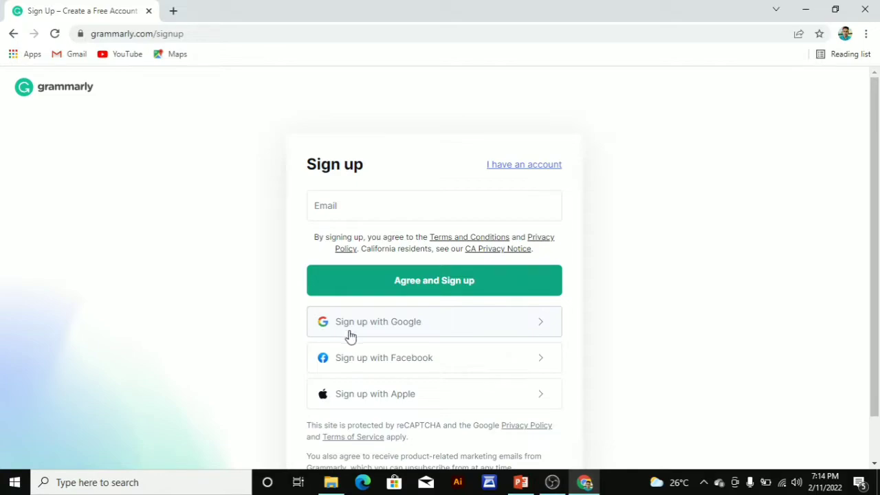
{"action": "mouse_move", "coordinate": [371, 368]}
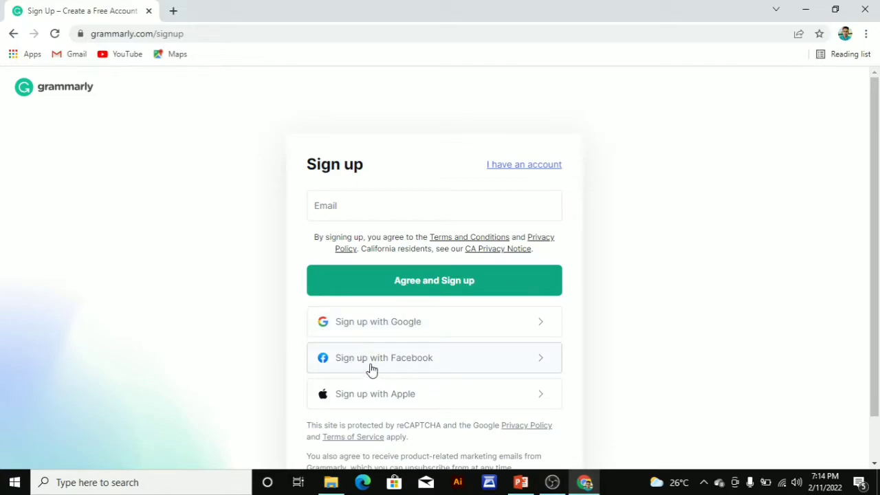
{"action": "mouse_move", "coordinate": [388, 409]}
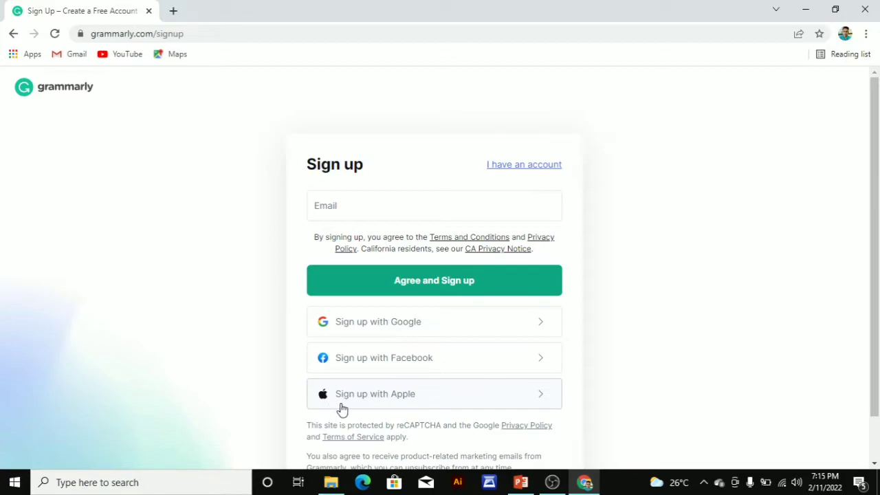
{"action": "mouse_move", "coordinate": [425, 333]}
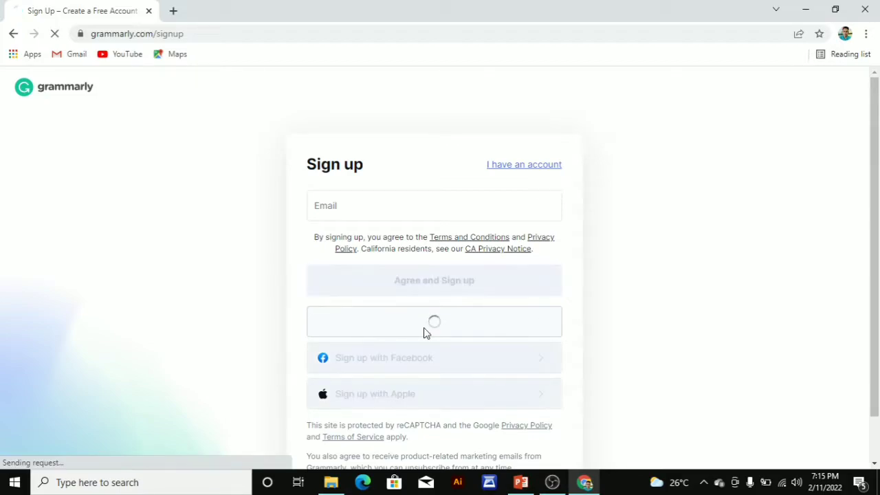
Sign up to Grammarly with Google, choosing and confirming the Google account
{"action": "left_click", "coordinate": [434, 321]}
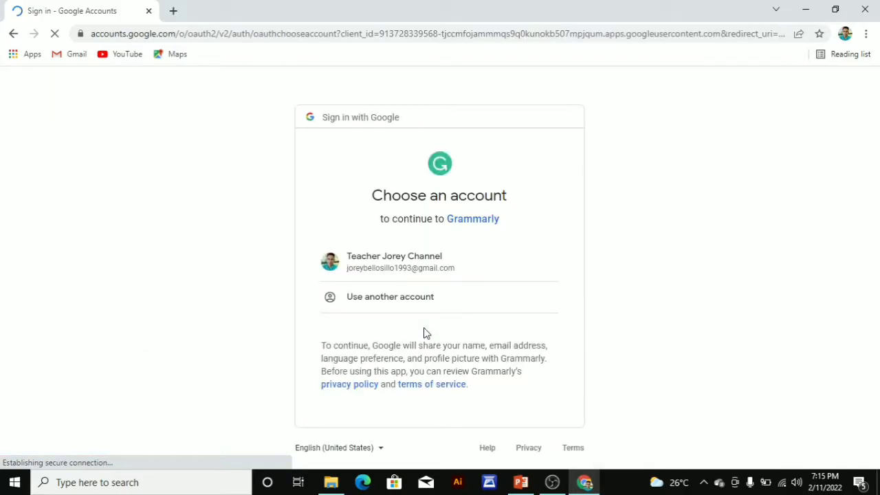
{"action": "left_click", "coordinate": [394, 262]}
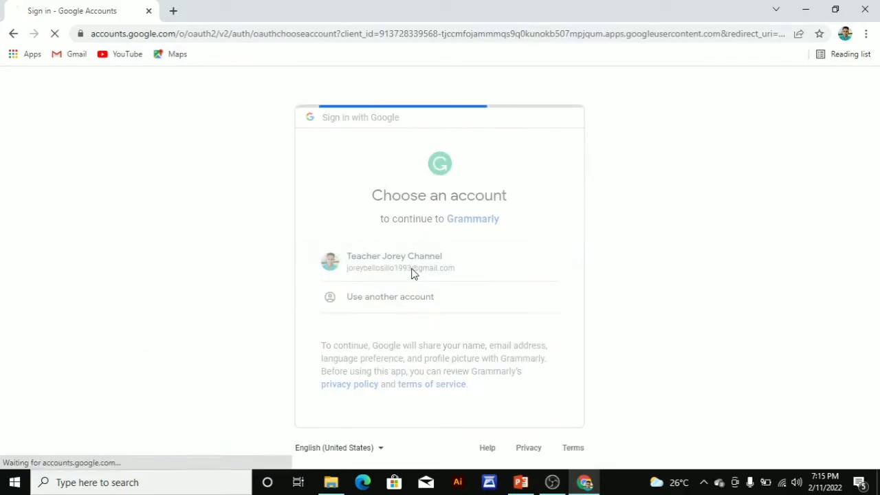
{"action": "left_click", "coordinate": [411, 261]}
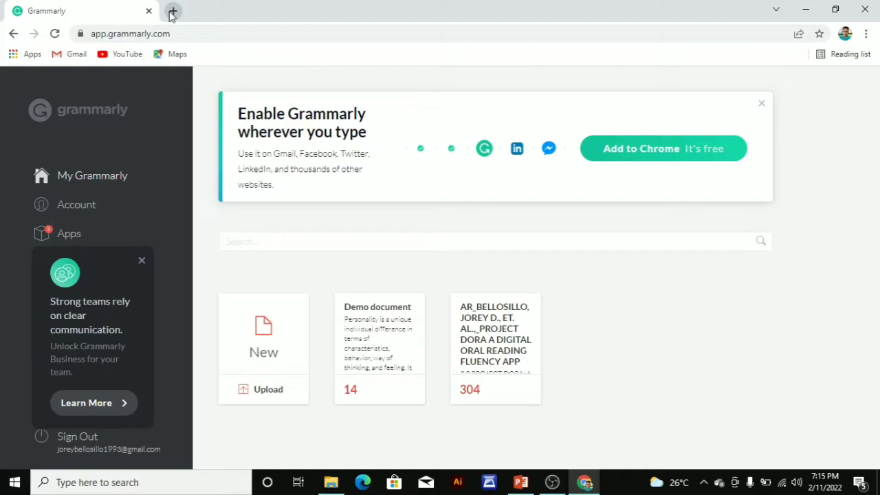
Search 'grammarly for microsoft office' in a new tab and open the Grammarly for MS Office result
{"action": "left_click", "coordinate": [176, 11]}
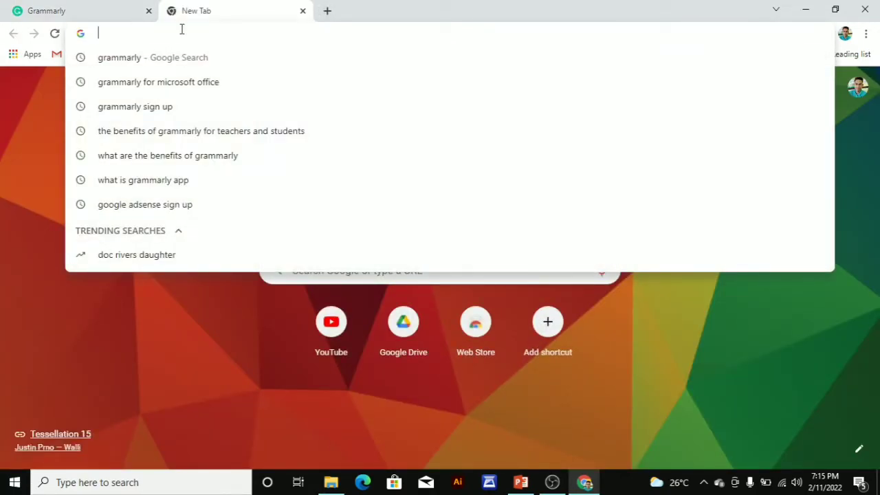
{"action": "mouse_move", "coordinate": [158, 81]}
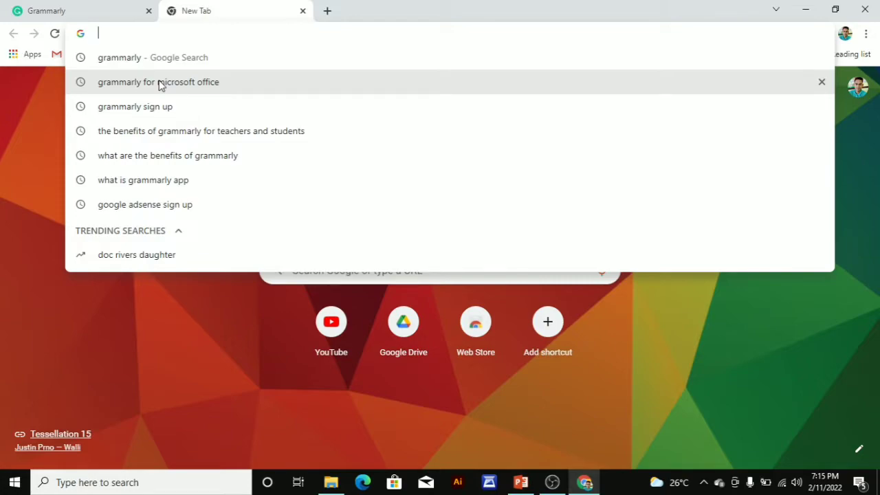
{"action": "left_click", "coordinate": [158, 82]}
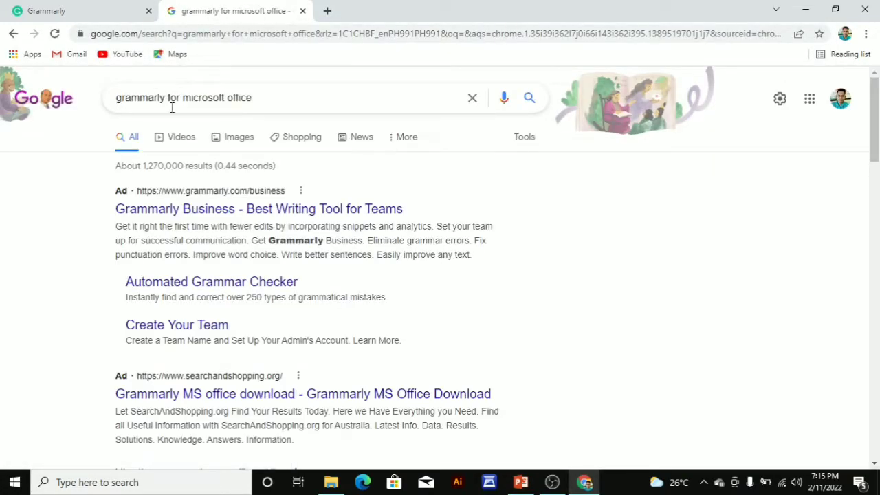
{"action": "mouse_move", "coordinate": [222, 382]}
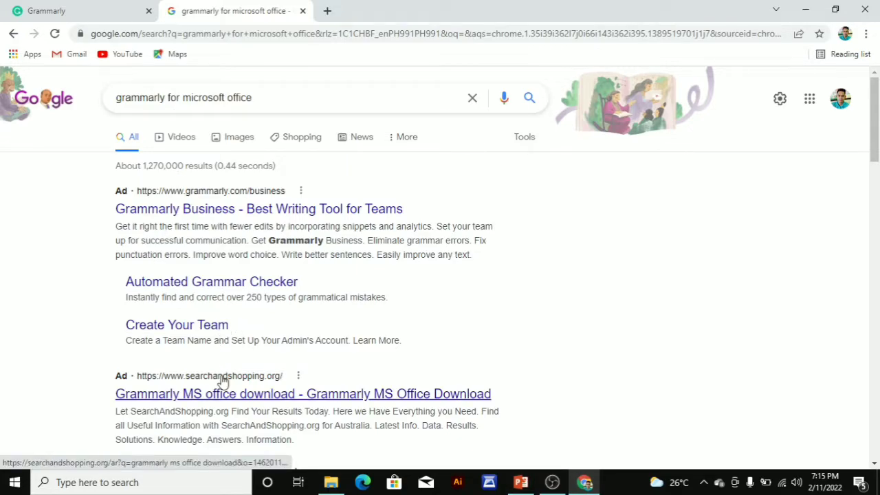
{"action": "mouse_move", "coordinate": [227, 389]}
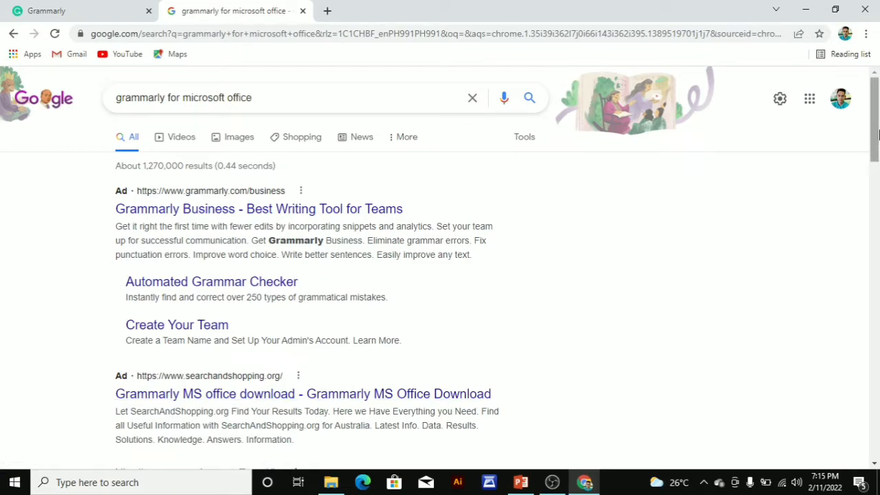
{"action": "scroll", "scroll_direction": "down", "scroll_amount": 3}
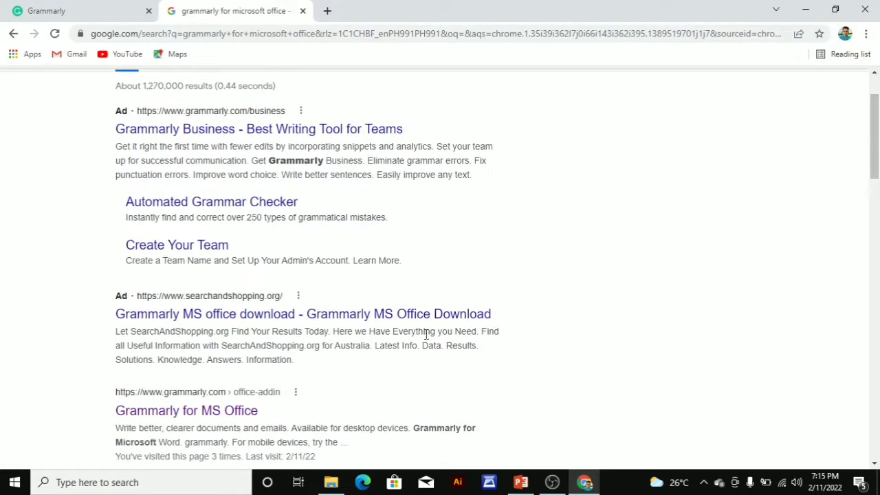
{"action": "mouse_move", "coordinate": [176, 422]}
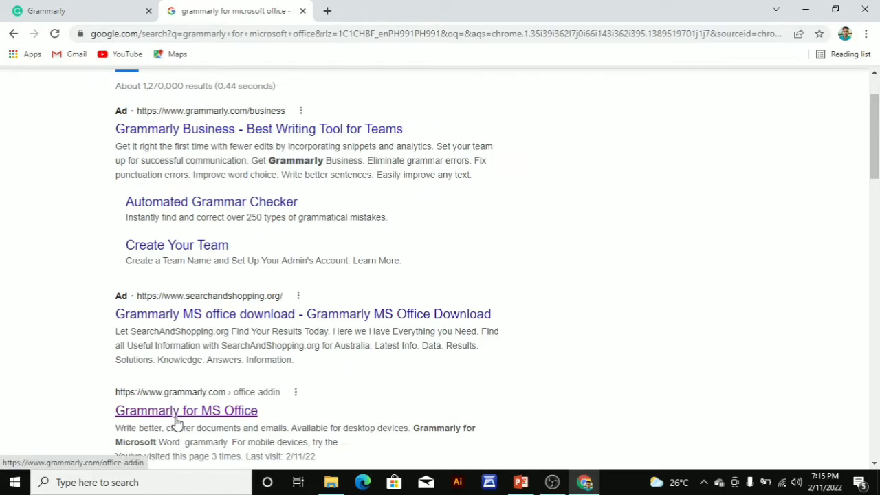
{"action": "left_click", "coordinate": [186, 411]}
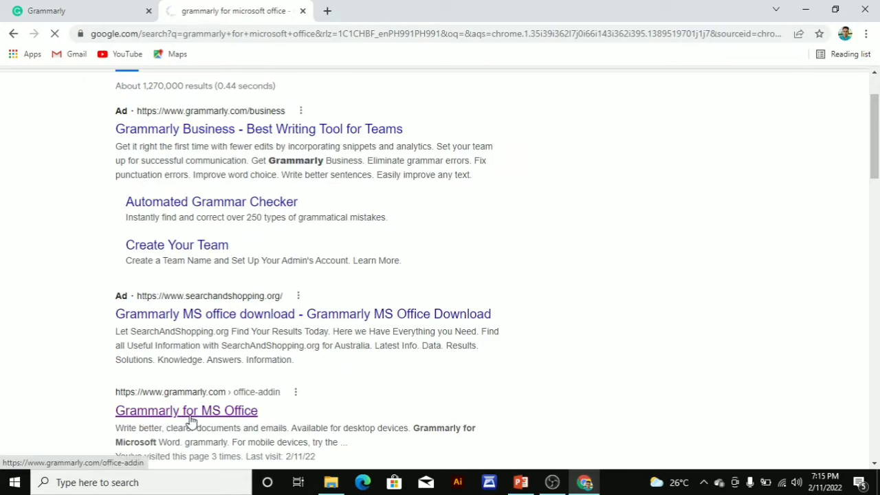
Start the free 'Get the add-in' download from the Word and Outlook add-in page
{"action": "left_click", "coordinate": [186, 411]}
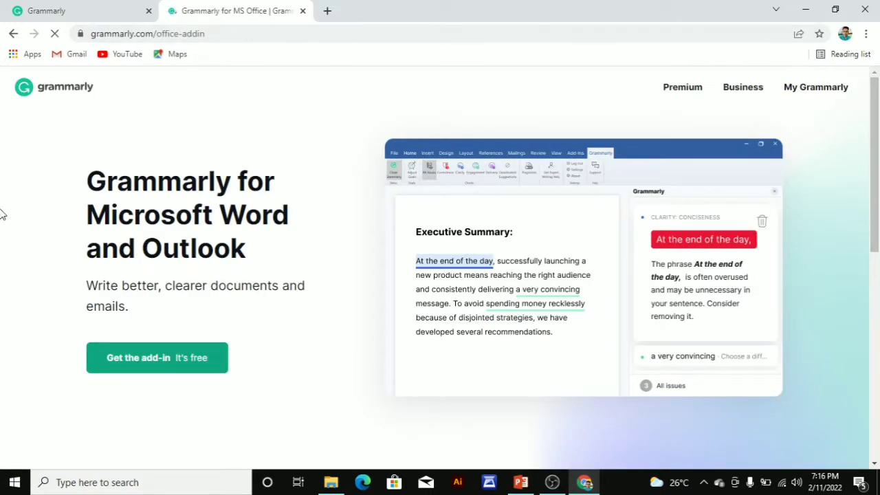
{"action": "mouse_move", "coordinate": [251, 327]}
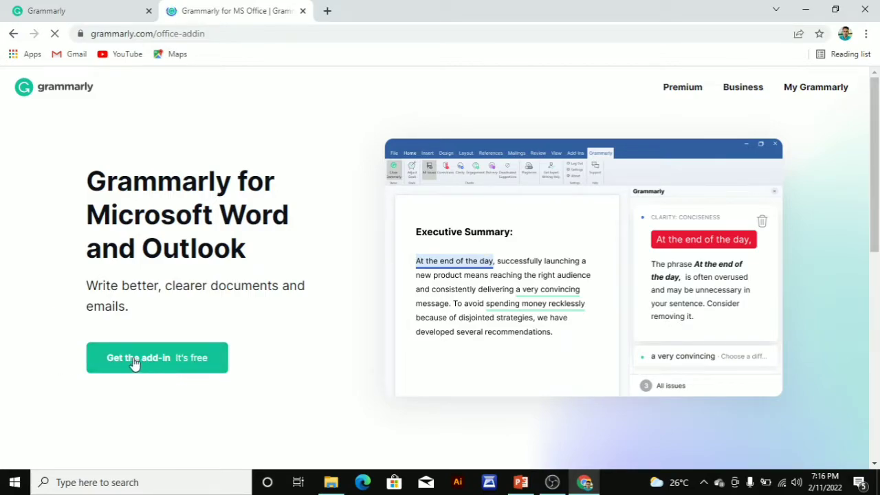
{"action": "mouse_move", "coordinate": [177, 366]}
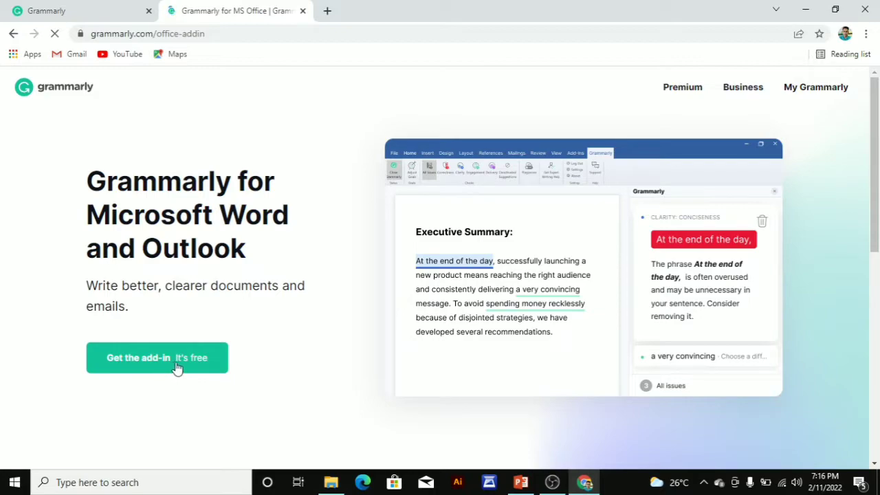
{"action": "mouse_move", "coordinate": [171, 22]}
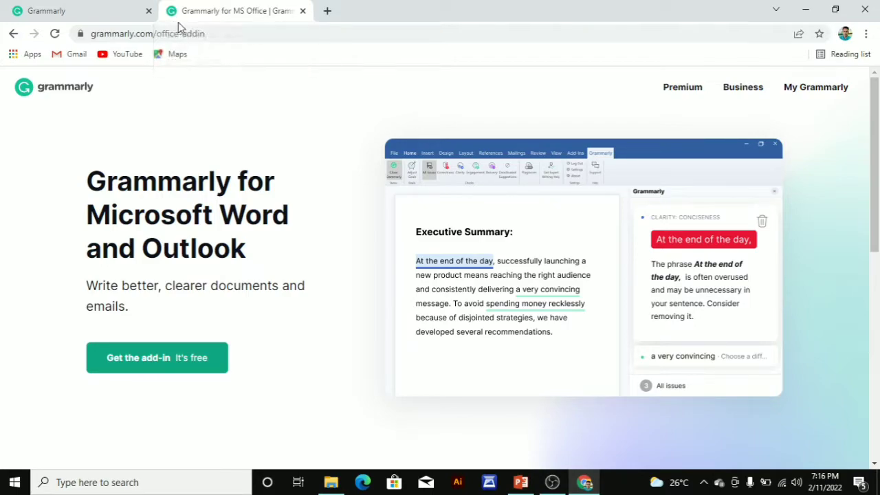
{"action": "mouse_move", "coordinate": [171, 355]}
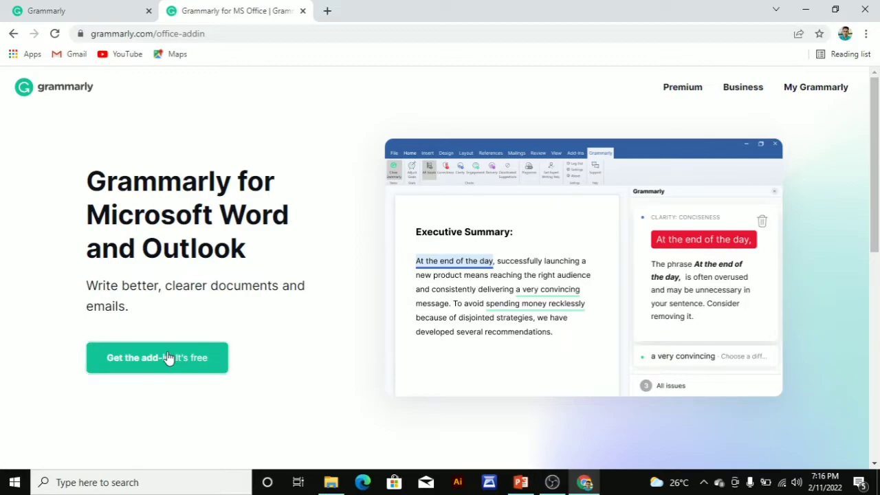
{"action": "left_click", "coordinate": [157, 357]}
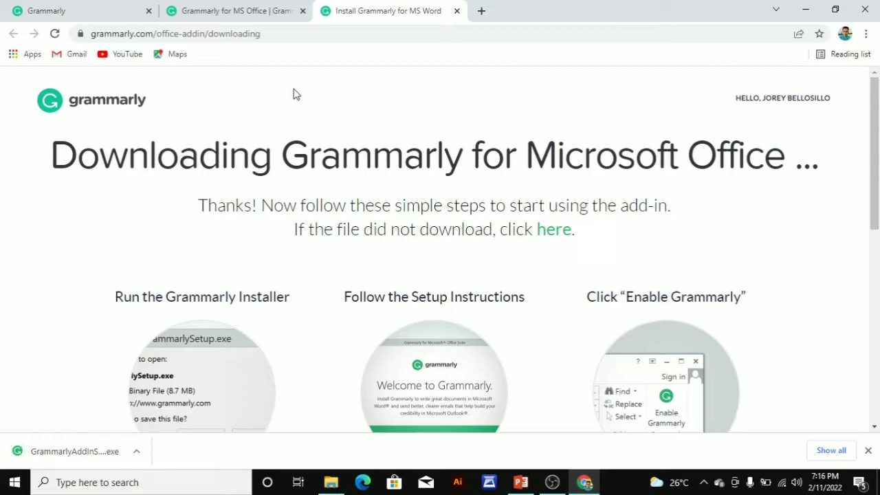
{"action": "mouse_move", "coordinate": [309, 88]}
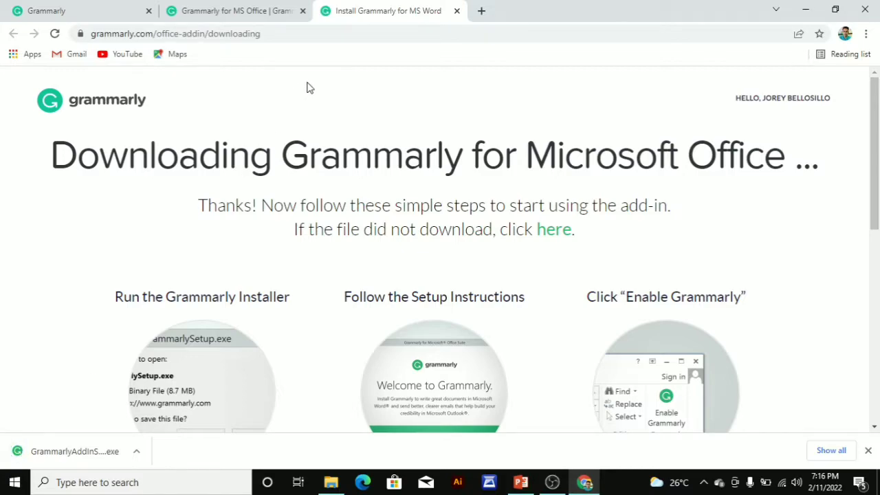
{"action": "mouse_move", "coordinate": [139, 250]}
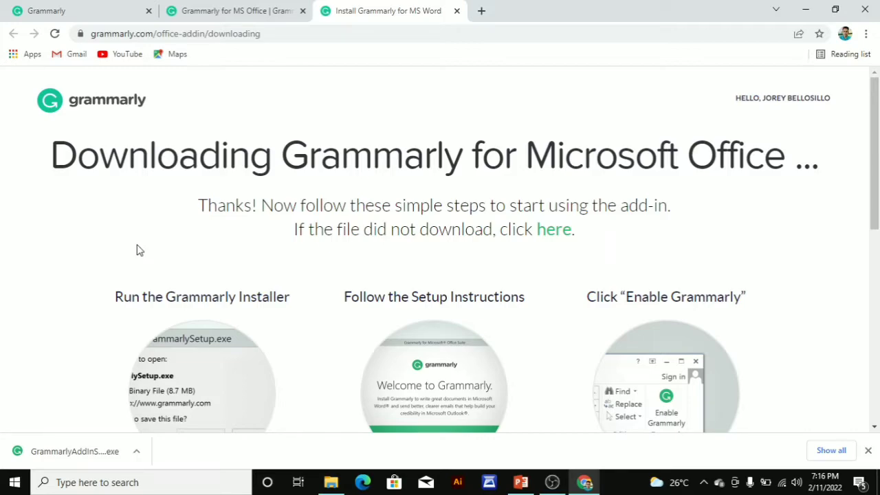
{"action": "mouse_move", "coordinate": [200, 221]}
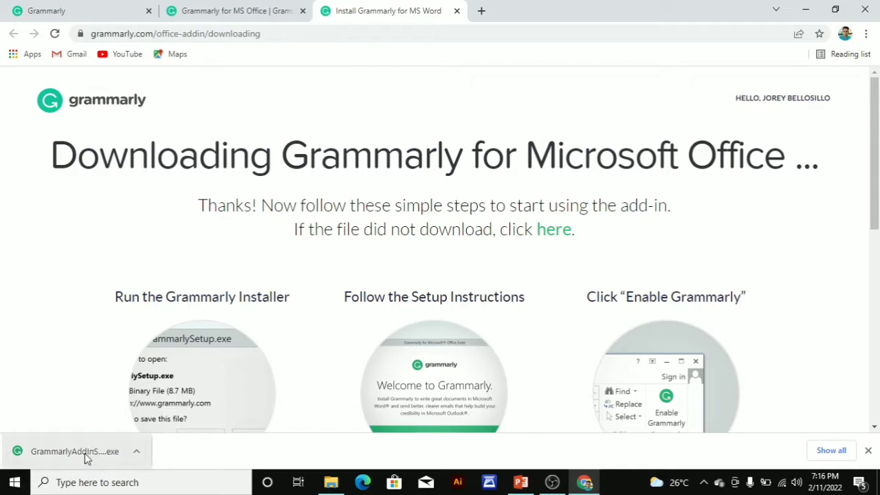
Run GrammarlyAddInSetup.exe from Chrome's download bar
{"action": "left_click", "coordinate": [78, 452]}
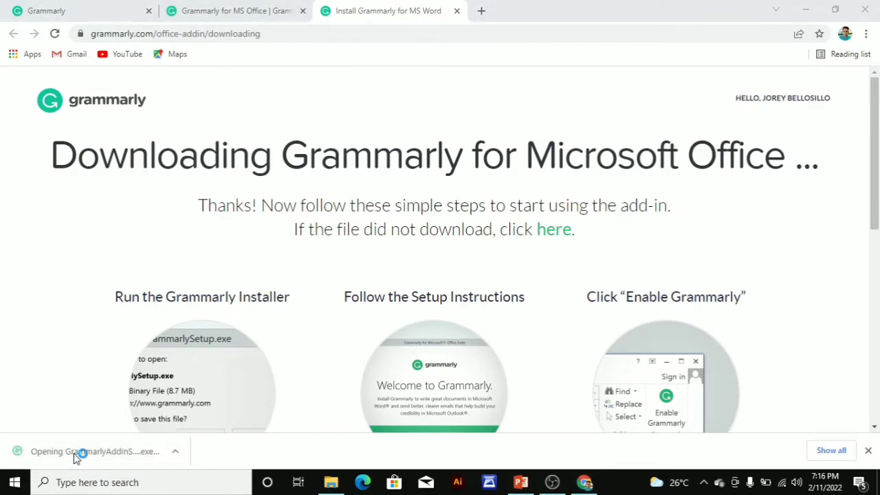
Get past the installer welcome and keep only Grammarly for Word selected, excluding Outlook
{"action": "left_click", "coordinate": [82, 452]}
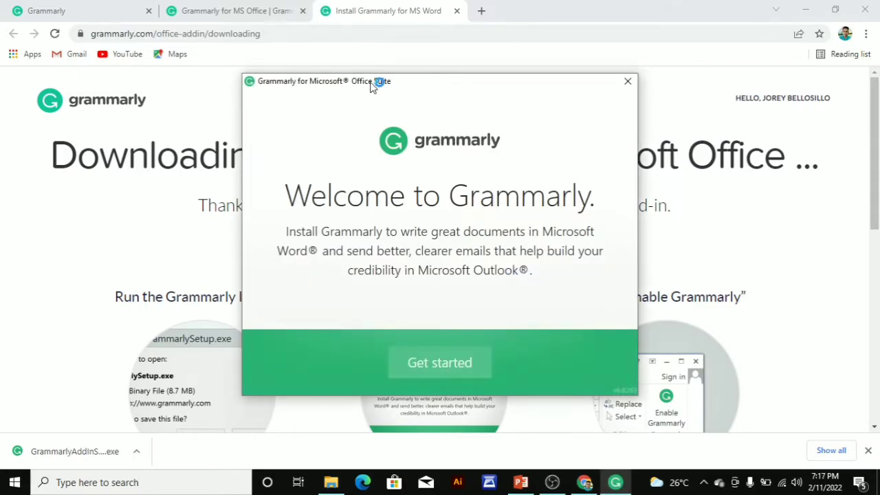
{"action": "mouse_move", "coordinate": [508, 171]}
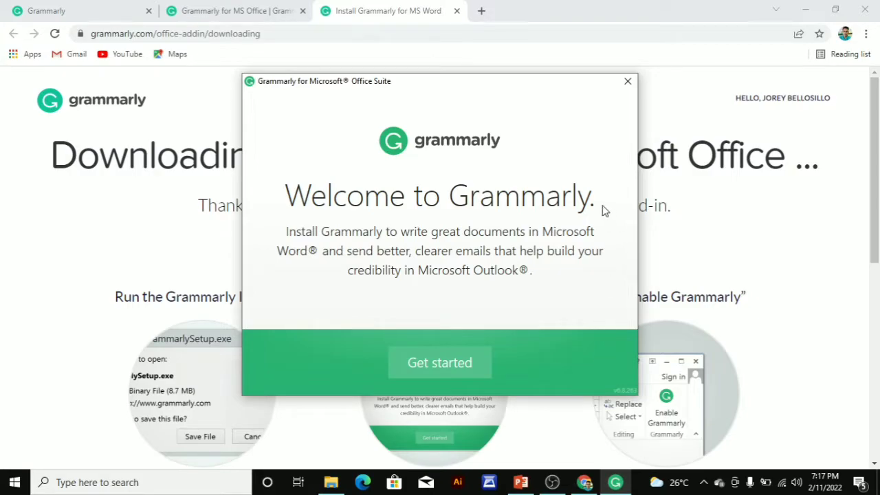
{"action": "mouse_move", "coordinate": [612, 157]}
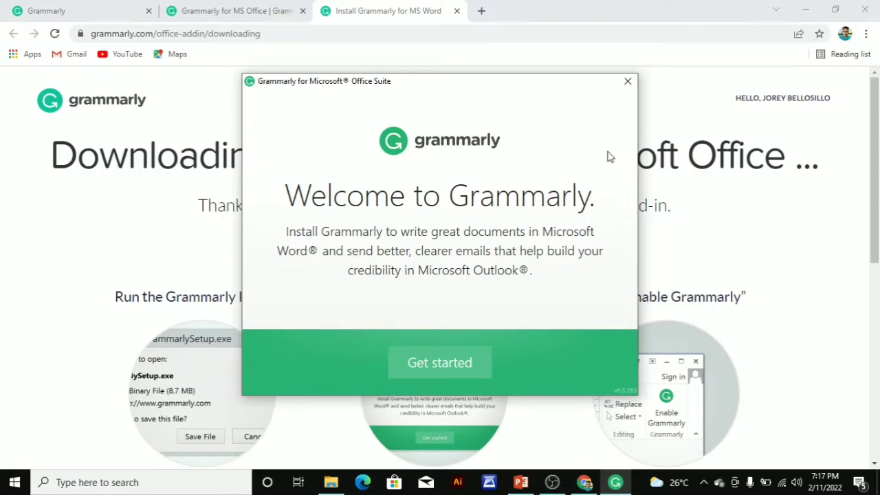
{"action": "mouse_move", "coordinate": [421, 363]}
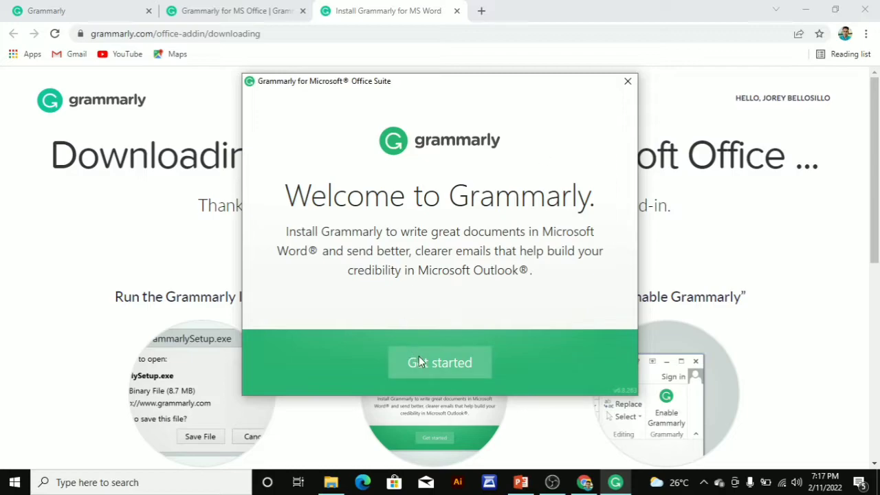
{"action": "mouse_move", "coordinate": [456, 368]}
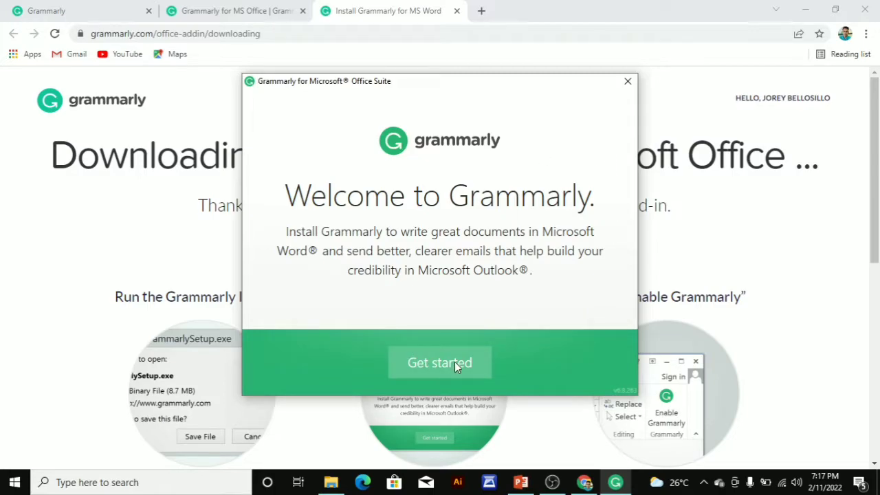
{"action": "left_click", "coordinate": [438, 362]}
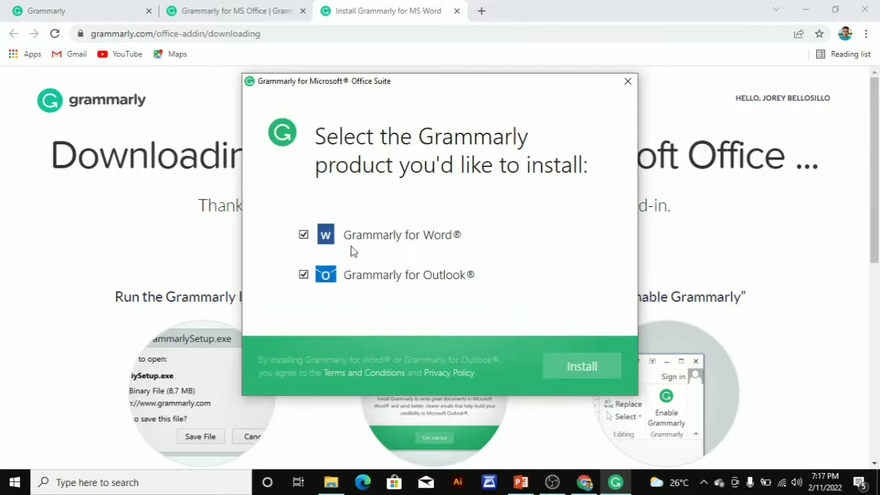
{"action": "mouse_move", "coordinate": [506, 269]}
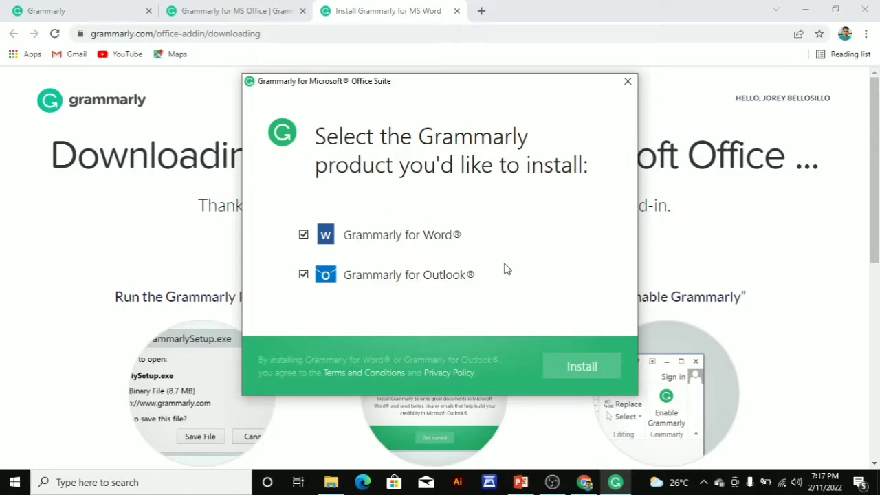
{"action": "mouse_move", "coordinate": [330, 262]}
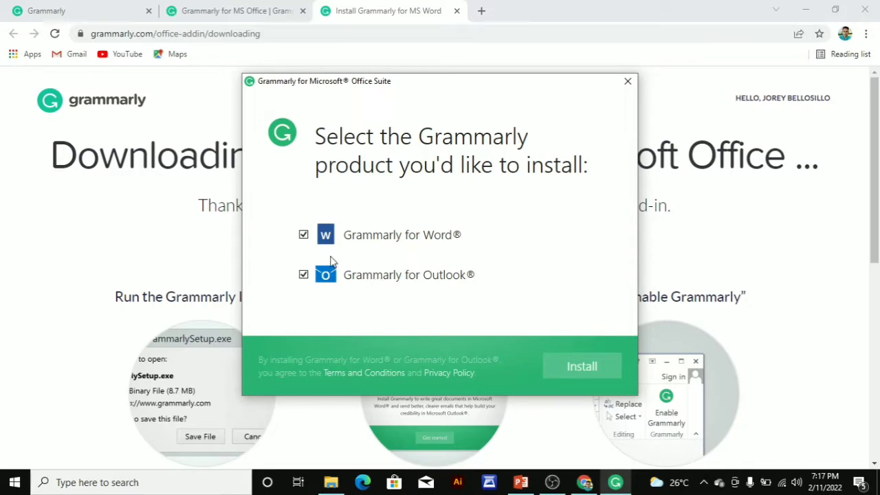
{"action": "mouse_move", "coordinate": [331, 260]}
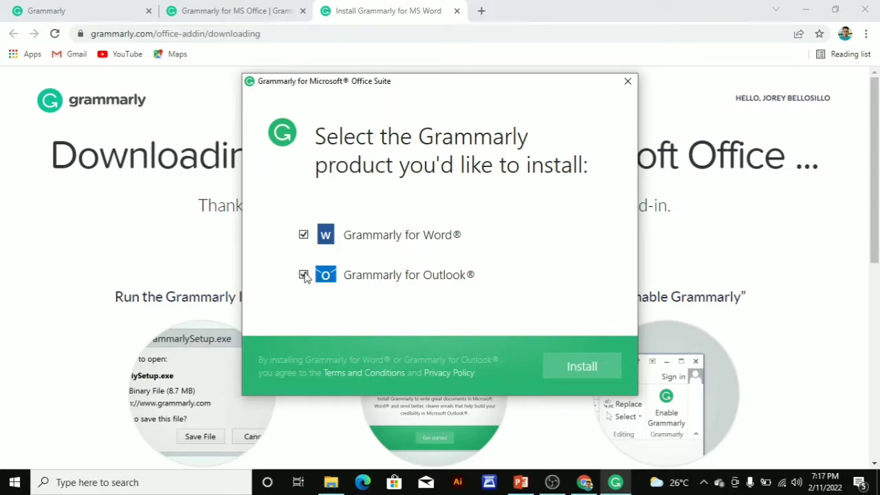
{"action": "left_click", "coordinate": [303, 276]}
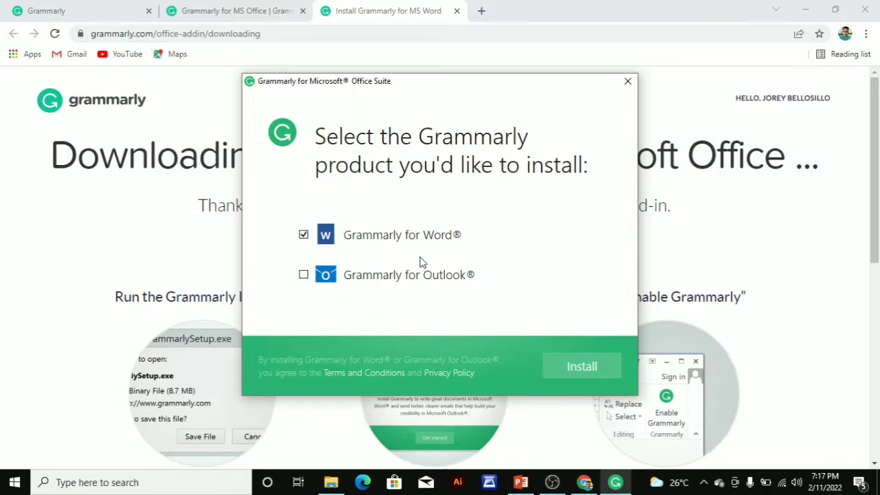
{"action": "mouse_move", "coordinate": [395, 305]}
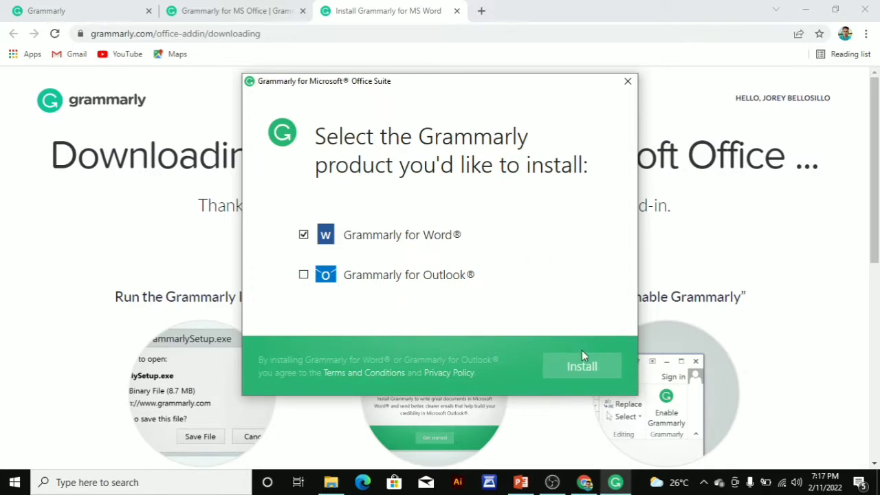
Install Grammarly for Word and dismiss the finished installer
{"action": "left_click", "coordinate": [582, 366]}
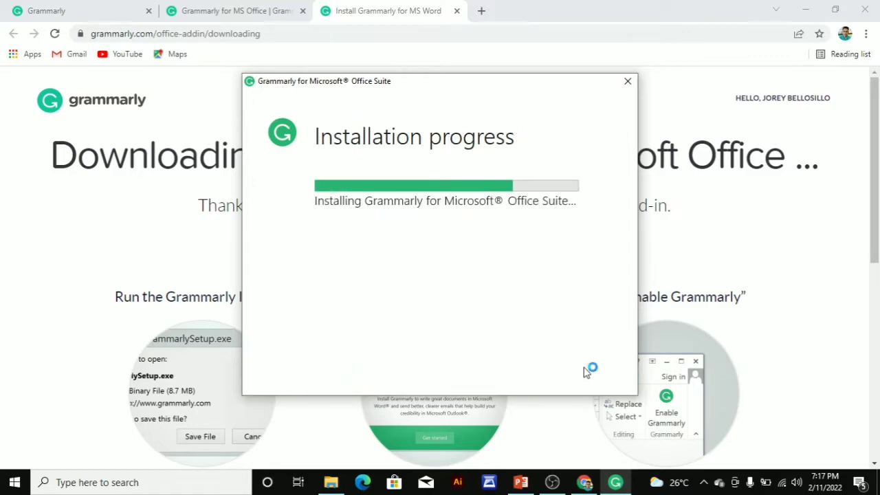
{"action": "mouse_move", "coordinate": [551, 319]}
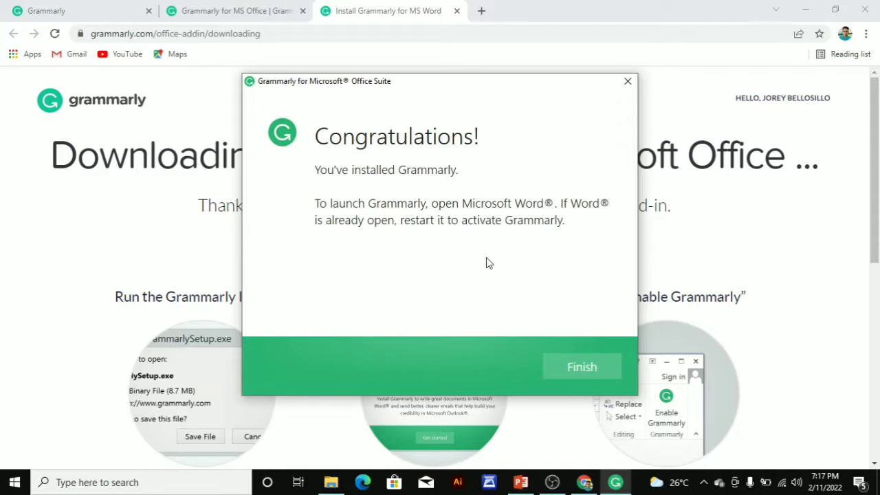
{"action": "mouse_move", "coordinate": [475, 155]}
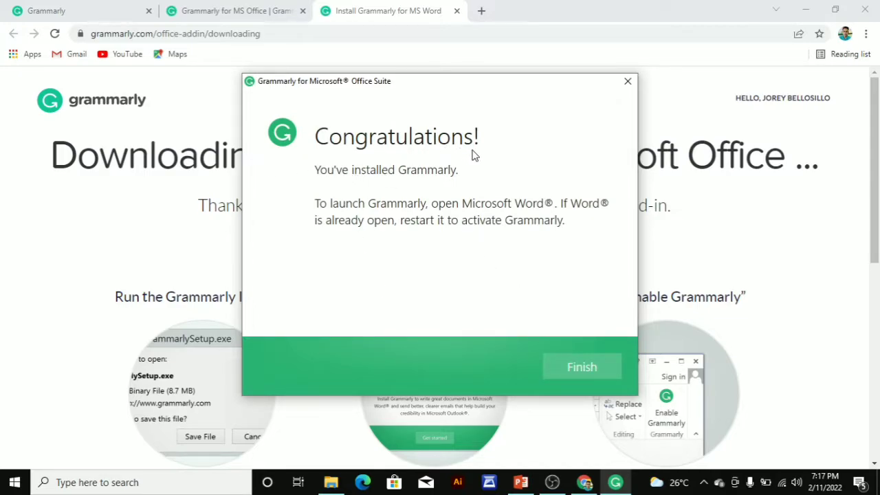
{"action": "mouse_move", "coordinate": [343, 197]}
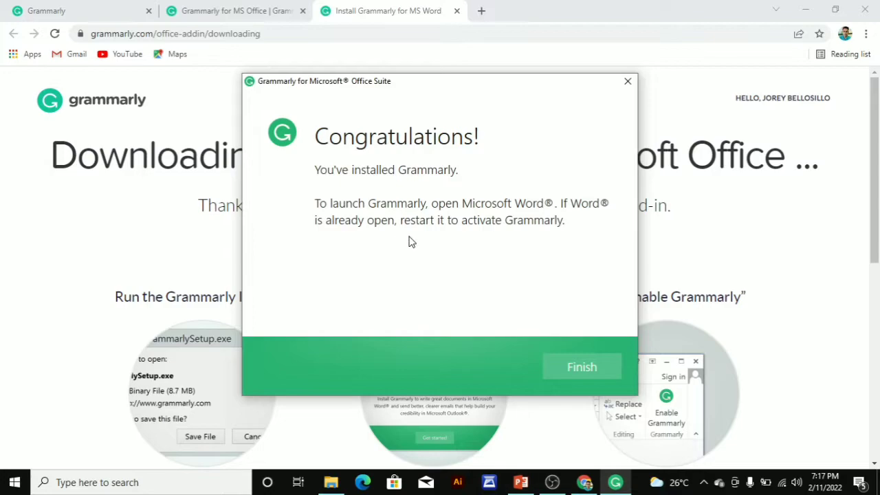
{"action": "mouse_move", "coordinate": [528, 238]}
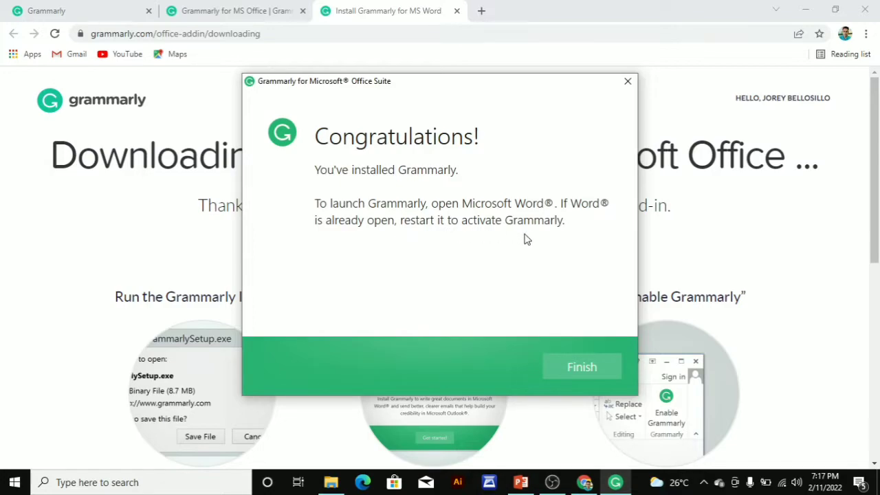
{"action": "mouse_move", "coordinate": [596, 375]}
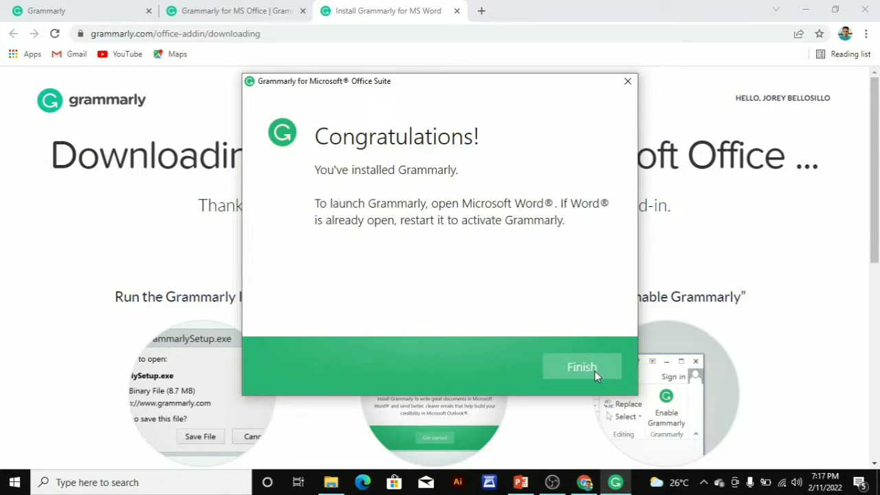
{"action": "left_click", "coordinate": [581, 367]}
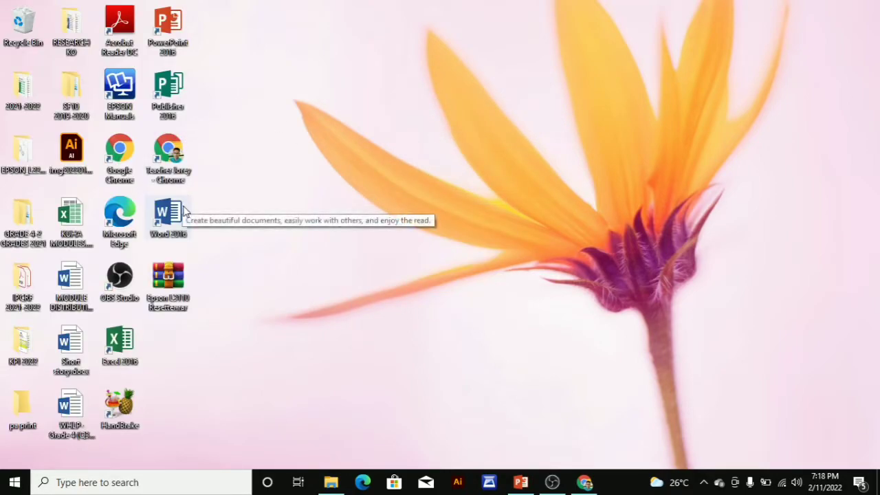
Launch Word 2016, confirm the Open Grammarly ribbon button is present, then close Word
{"action": "double_click", "coordinate": [167, 212]}
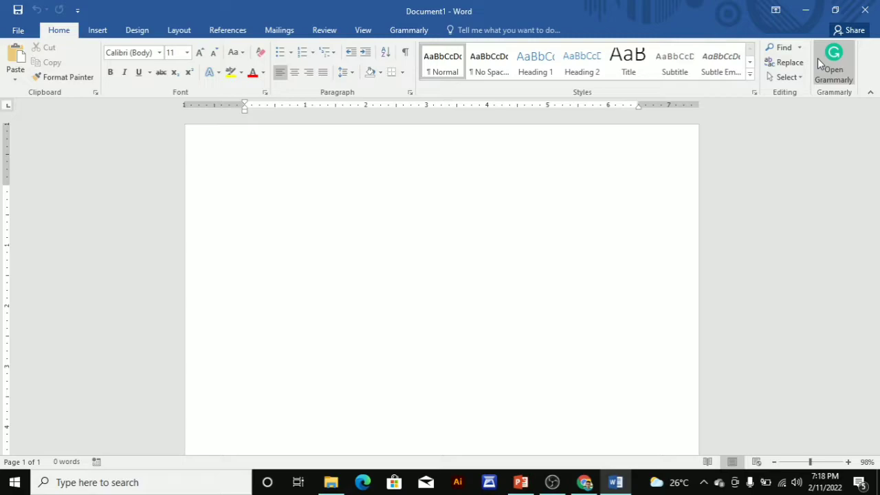
{"action": "mouse_move", "coordinate": [833, 61]}
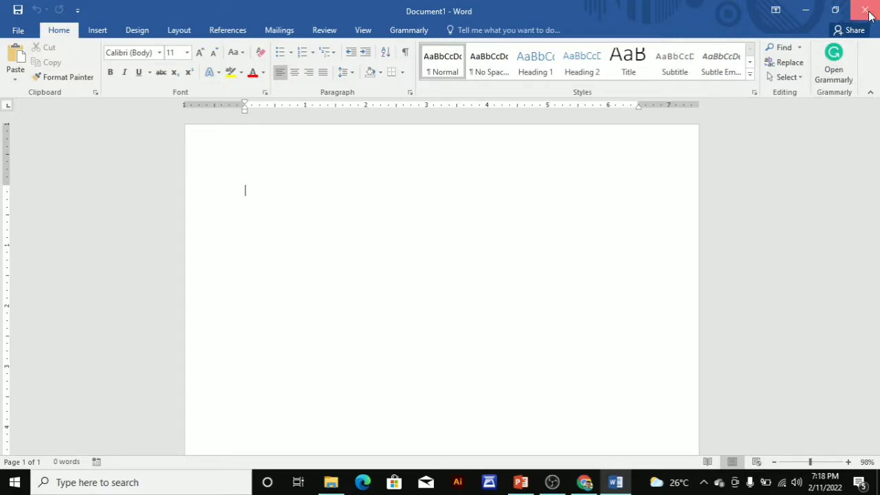
{"action": "left_click", "coordinate": [866, 9]}
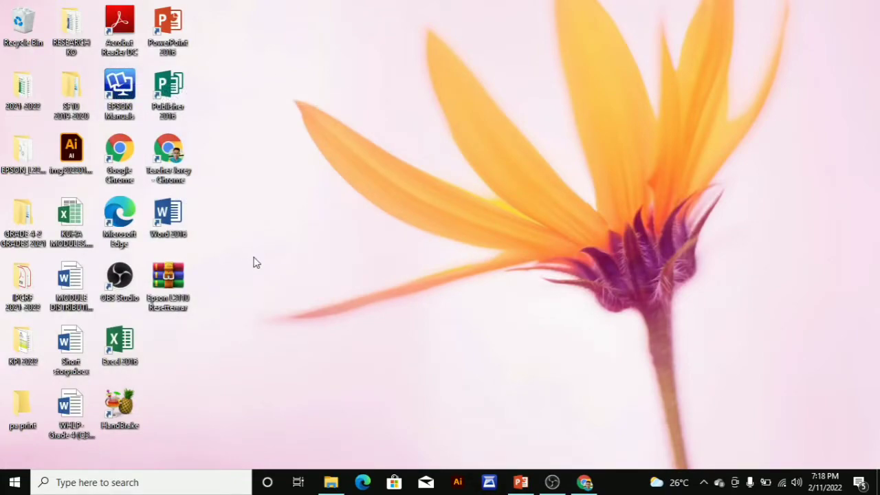
{"action": "mouse_move", "coordinate": [67, 31]}
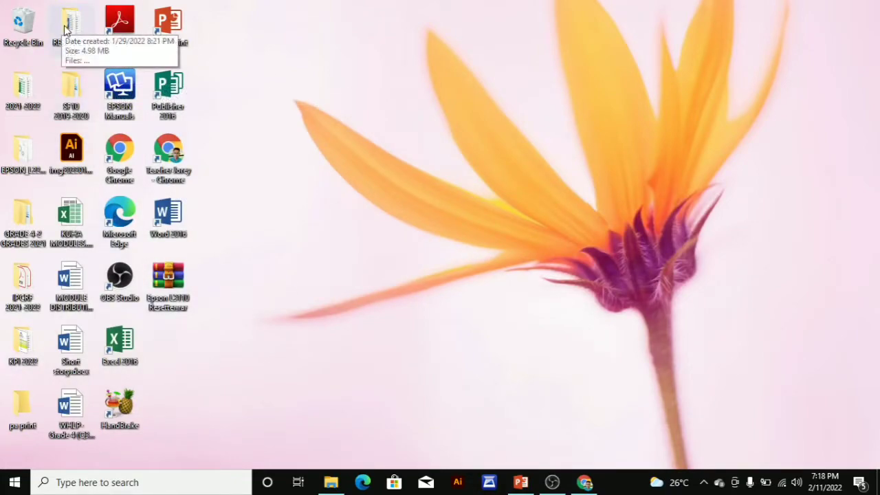
Open ACTION RESEARCH 2020-2021.docx from RESEARCH KO and scroll toward Context and Rationale
{"action": "double_click", "coordinate": [66, 21]}
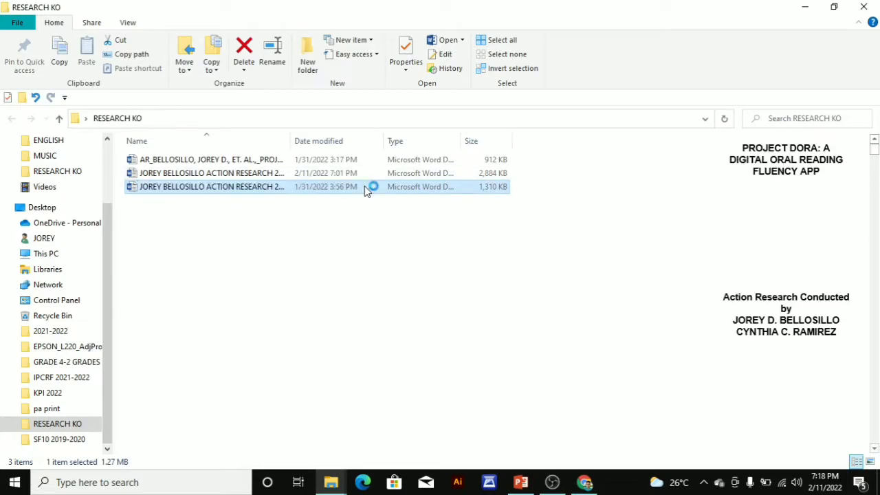
{"action": "double_click", "coordinate": [211, 186]}
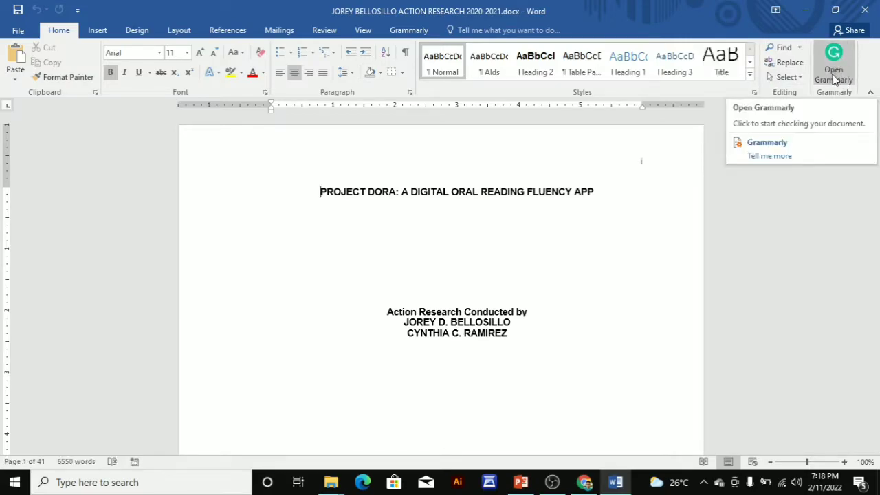
{"action": "mouse_move", "coordinate": [839, 65]}
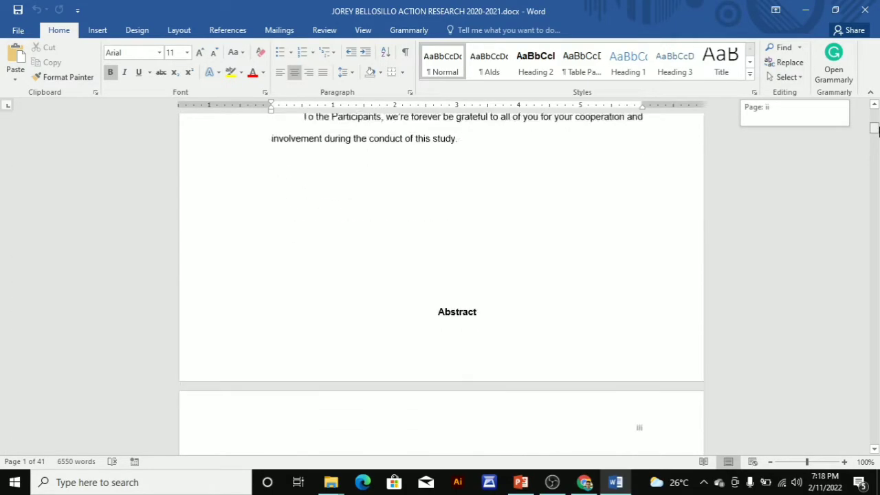
{"action": "scroll", "scroll_direction": "down", "scroll_amount": 3}
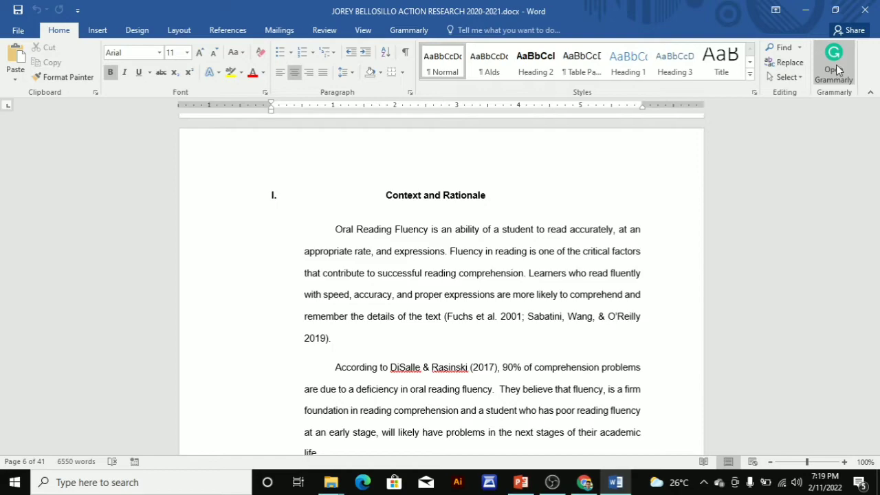
Launch Open Grammarly from the Grammarly tab so the sidebar begins checking
{"action": "left_click", "coordinate": [409, 30]}
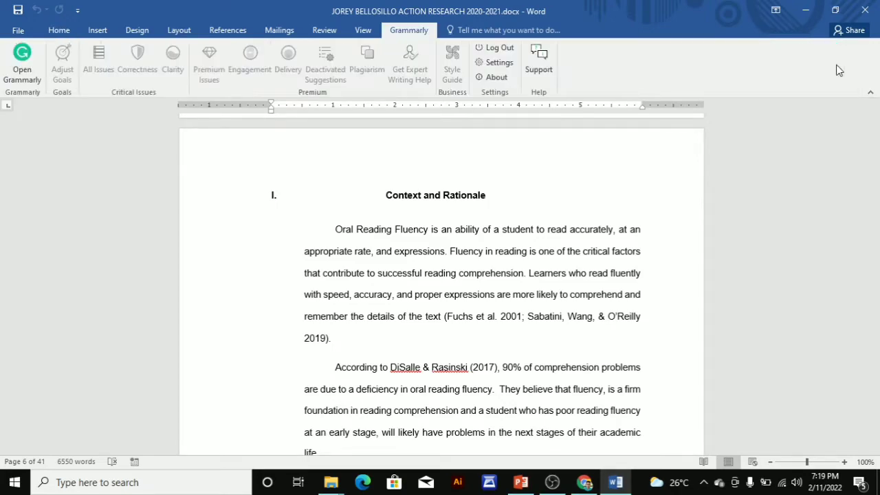
{"action": "left_click", "coordinate": [22, 55]}
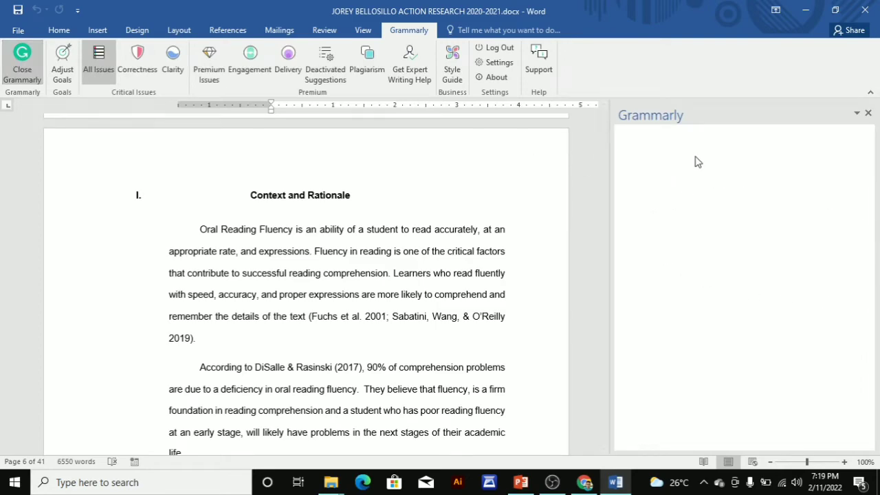
{"action": "mouse_move", "coordinate": [729, 209]}
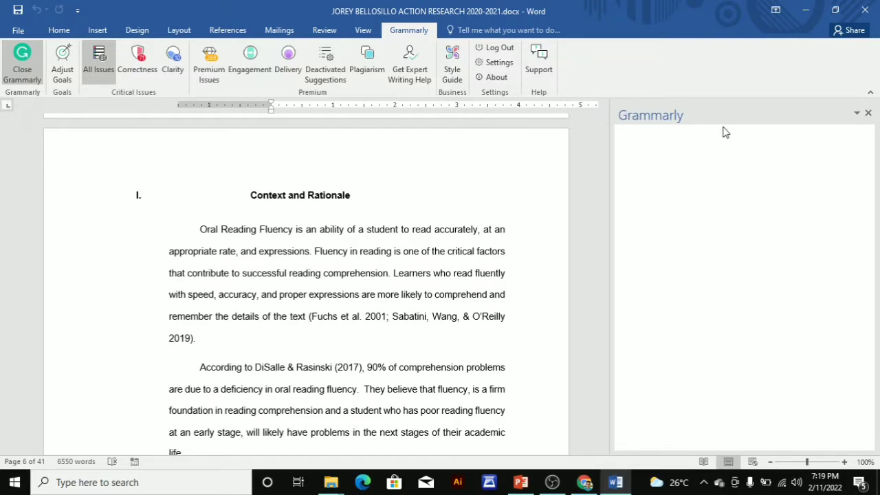
{"action": "mouse_move", "coordinate": [667, 200]}
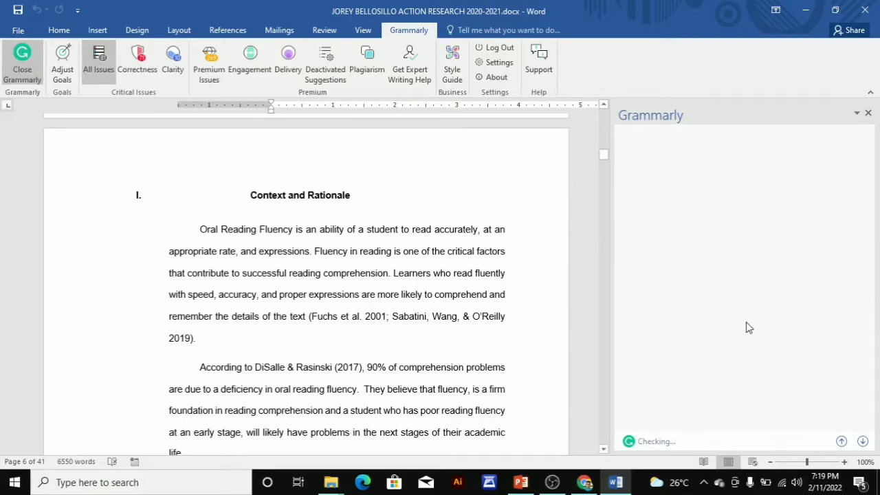
{"action": "mouse_move", "coordinate": [641, 453]}
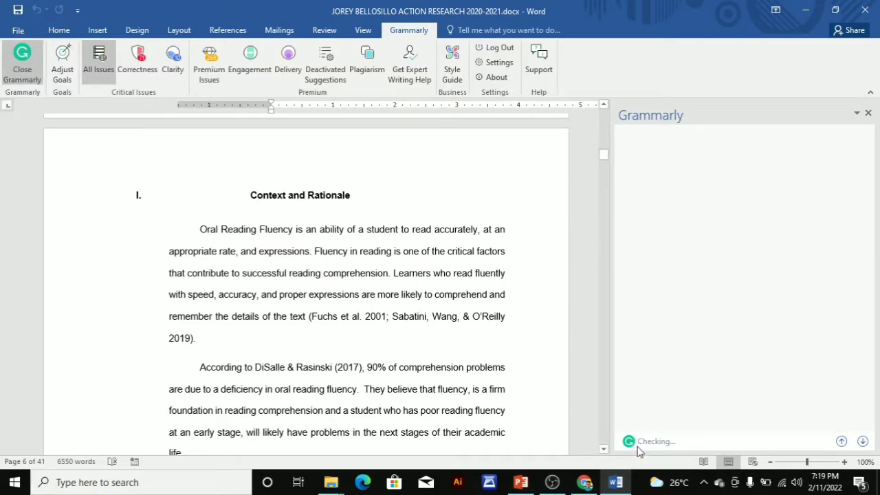
{"action": "mouse_move", "coordinate": [657, 449]}
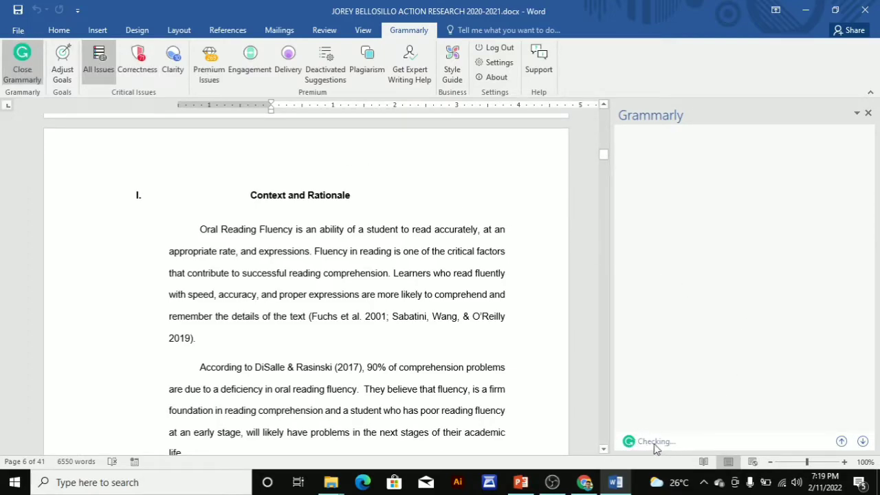
{"action": "mouse_move", "coordinate": [630, 450]}
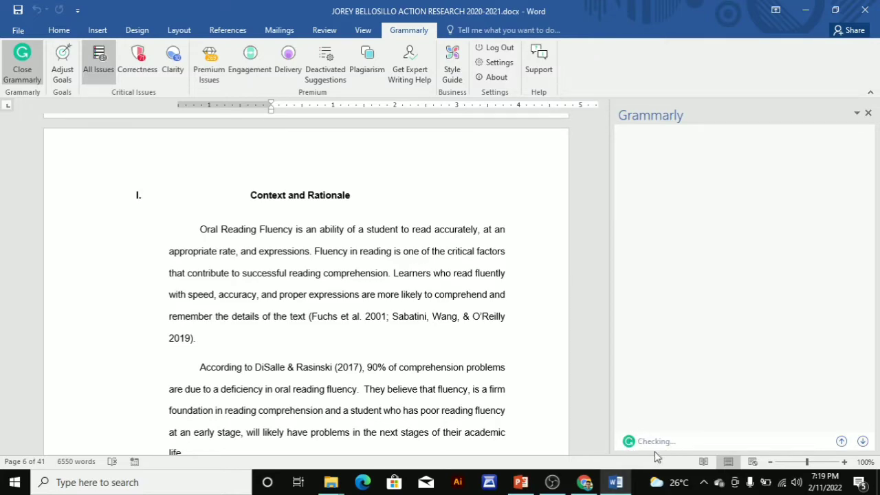
{"action": "mouse_move", "coordinate": [646, 450]}
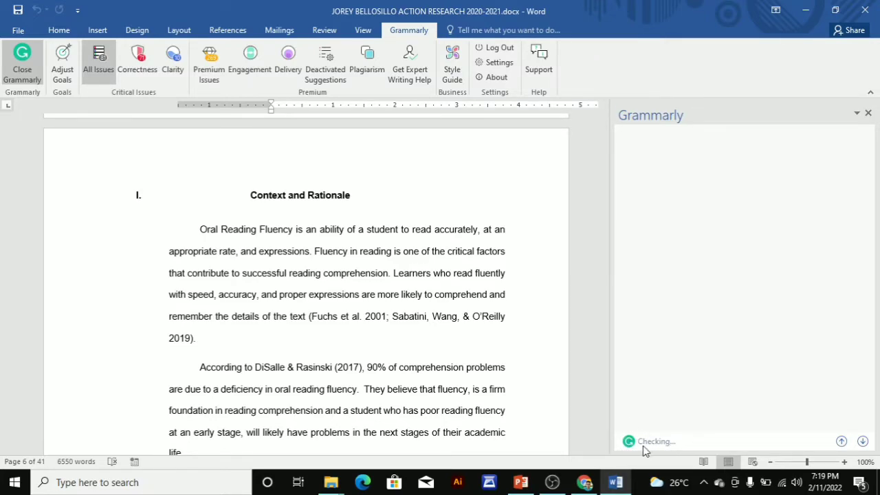
{"action": "mouse_move", "coordinate": [664, 260]}
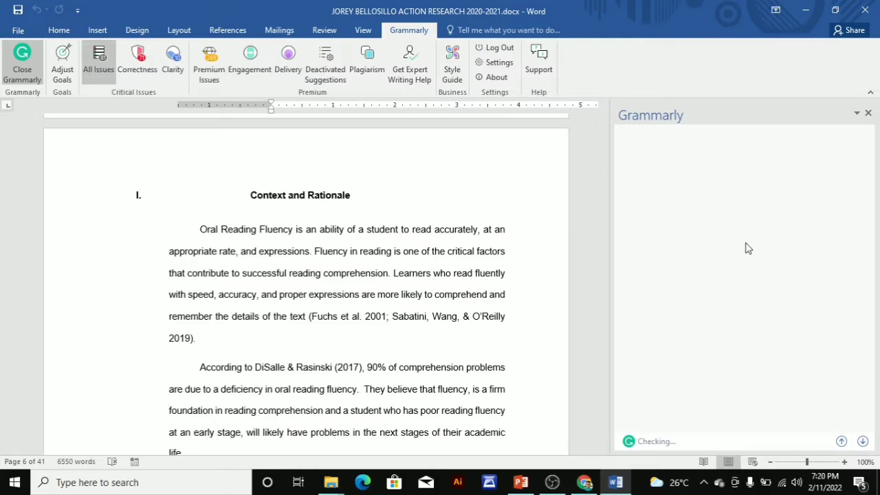
{"action": "mouse_move", "coordinate": [667, 257]}
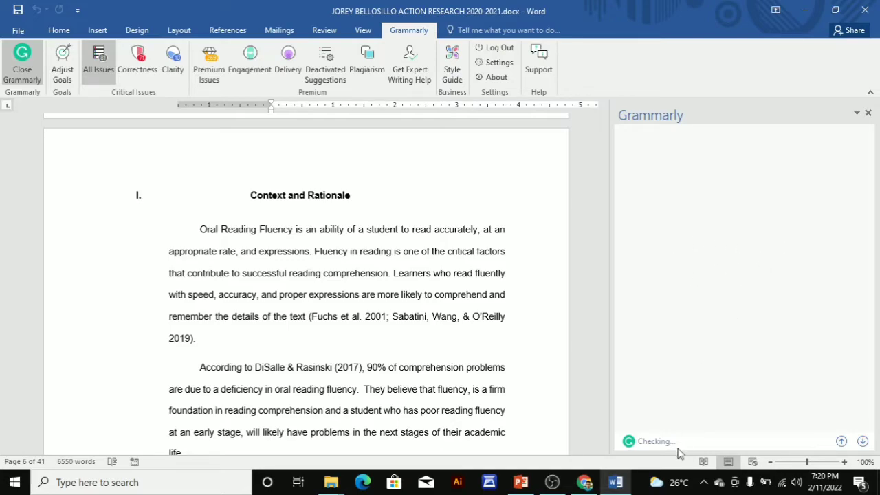
{"action": "mouse_move", "coordinate": [639, 449]}
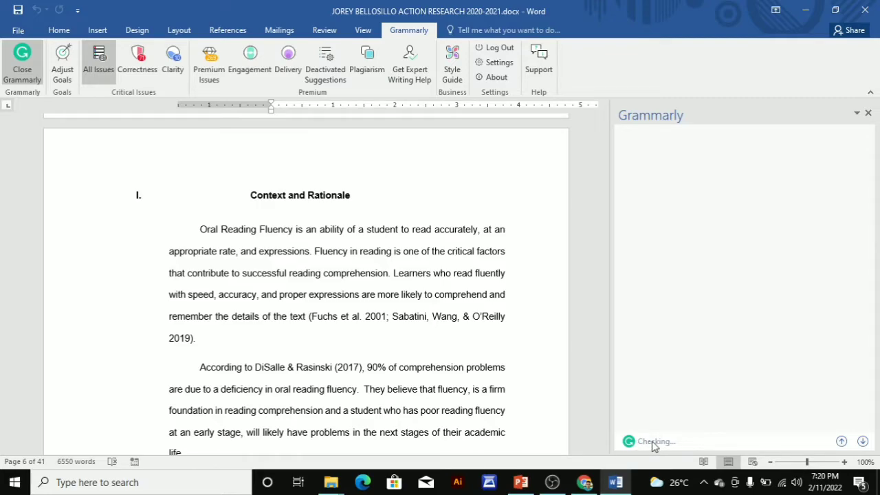
{"action": "mouse_move", "coordinate": [652, 445]}
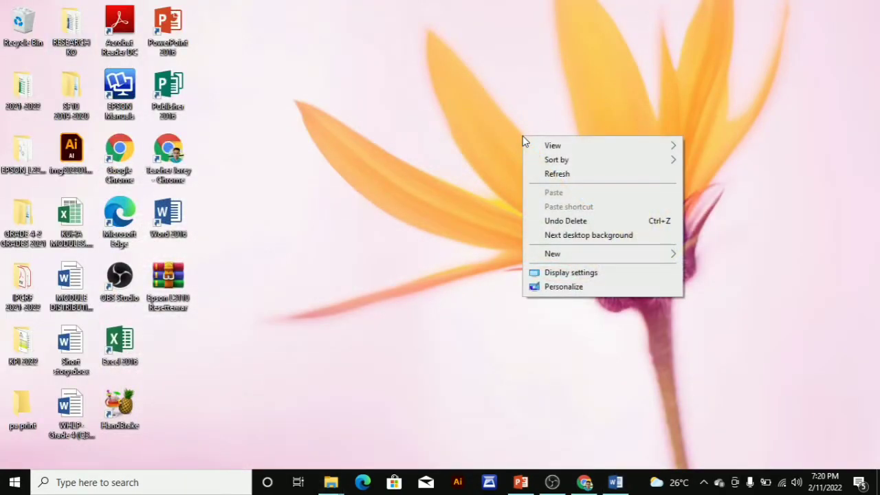
{"action": "left_click", "coordinate": [702, 402]}
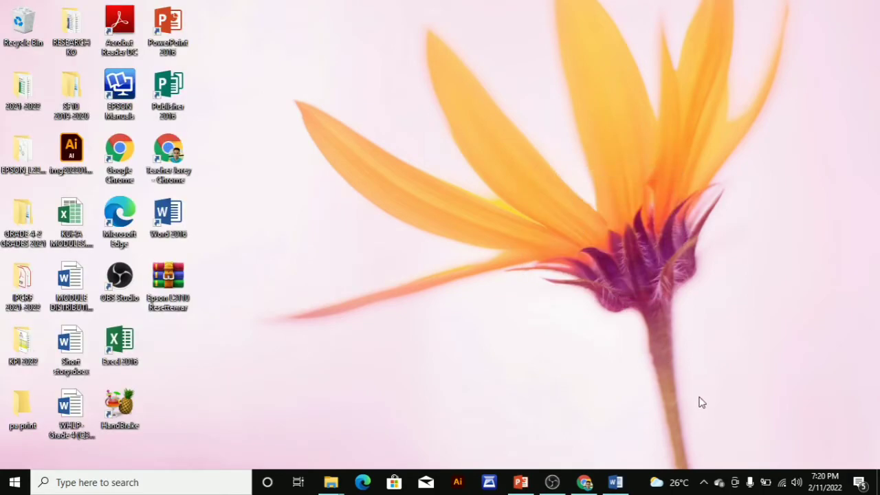
{"action": "mouse_move", "coordinate": [637, 352]}
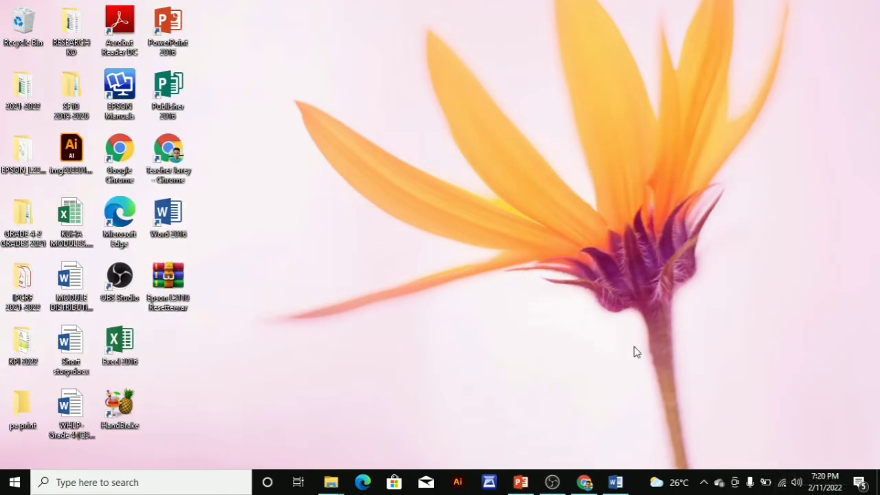
{"action": "right_click", "coordinate": [461, 247]}
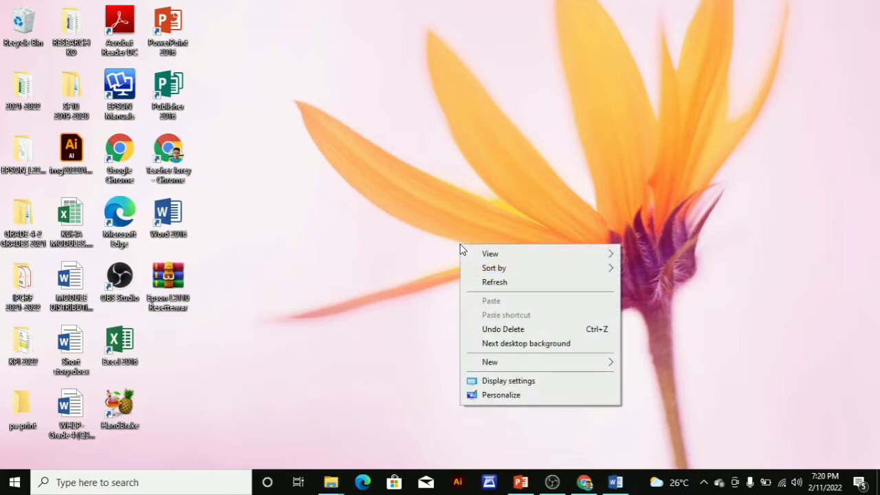
{"action": "left_click", "coordinate": [392, 100]}
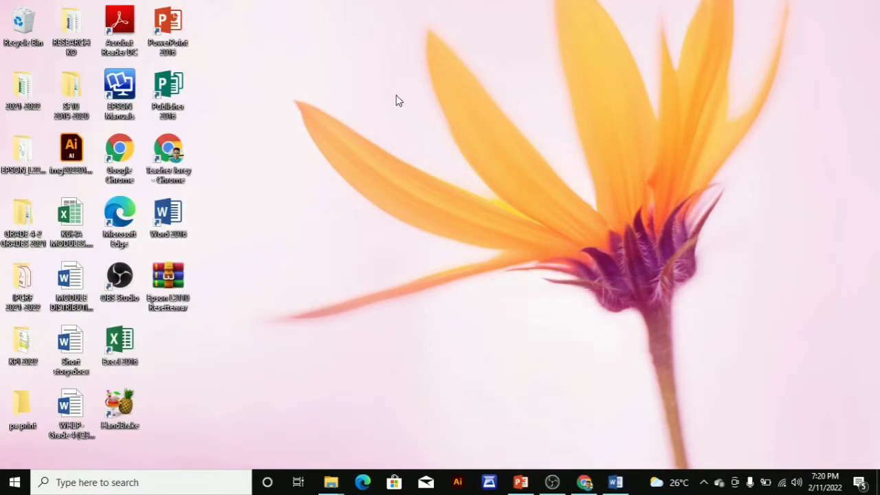
{"action": "right_click", "coordinate": [397, 100]}
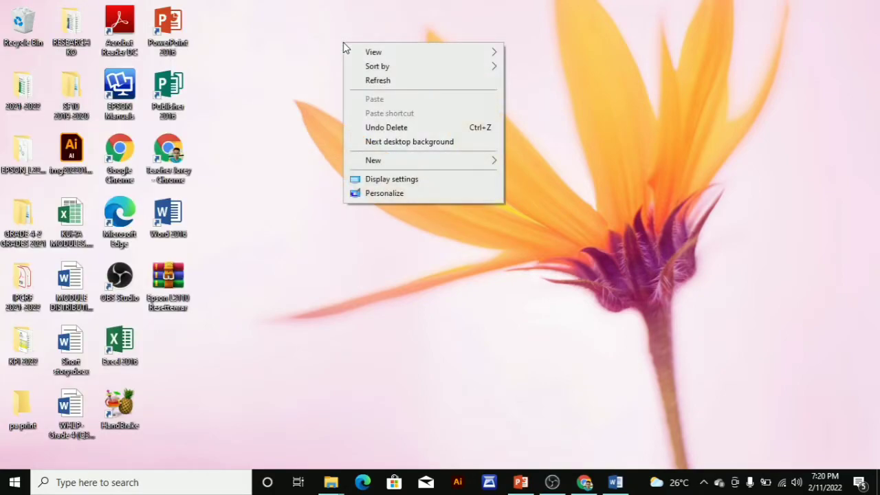
{"action": "left_click", "coordinate": [612, 461]}
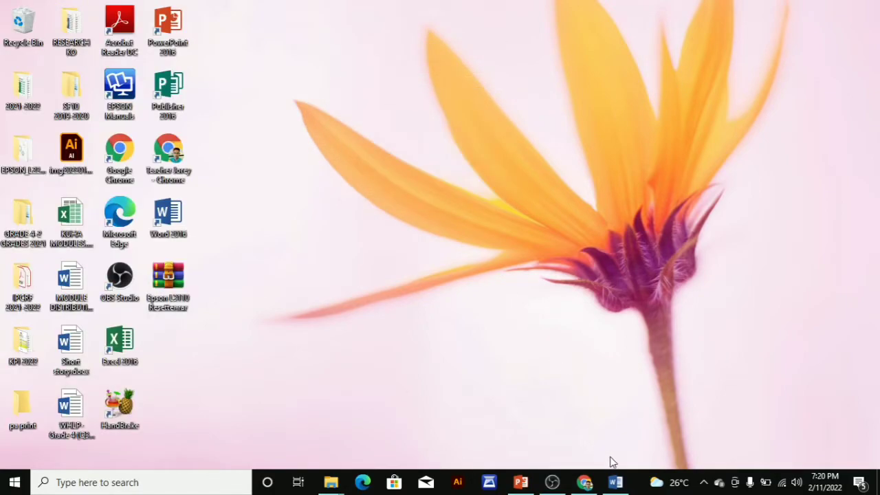
{"action": "left_click", "coordinate": [616, 482]}
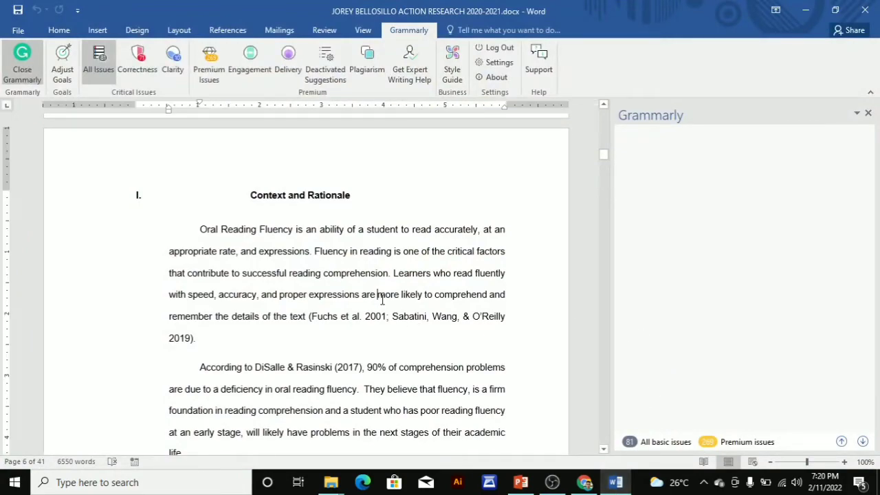
{"action": "mouse_move", "coordinate": [595, 149]}
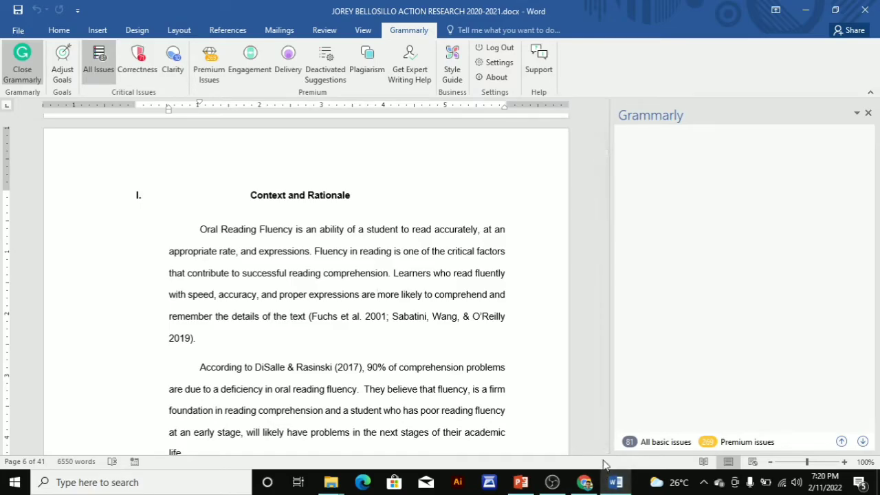
Scroll to the Context and Rationale section, then select and deselect the underlined word 'influence'
{"action": "scroll", "scroll_direction": "down", "scroll_amount": 3}
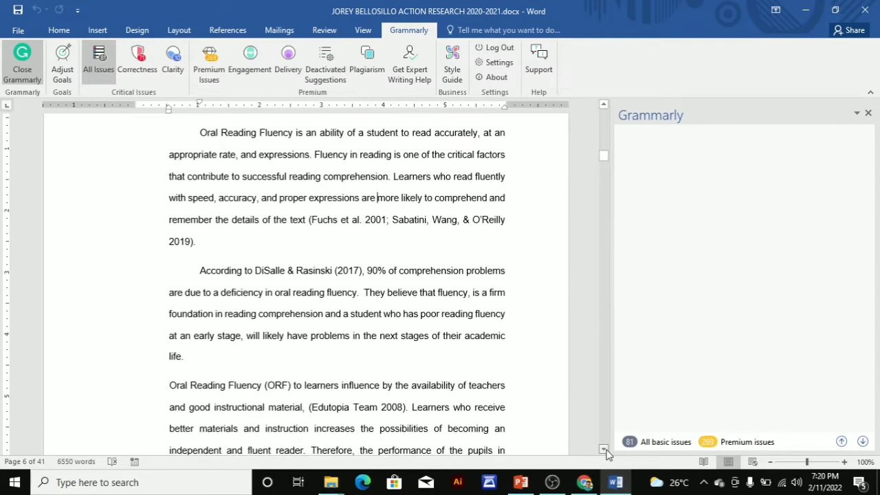
{"action": "scroll", "scroll_direction": "down", "scroll_amount": 3}
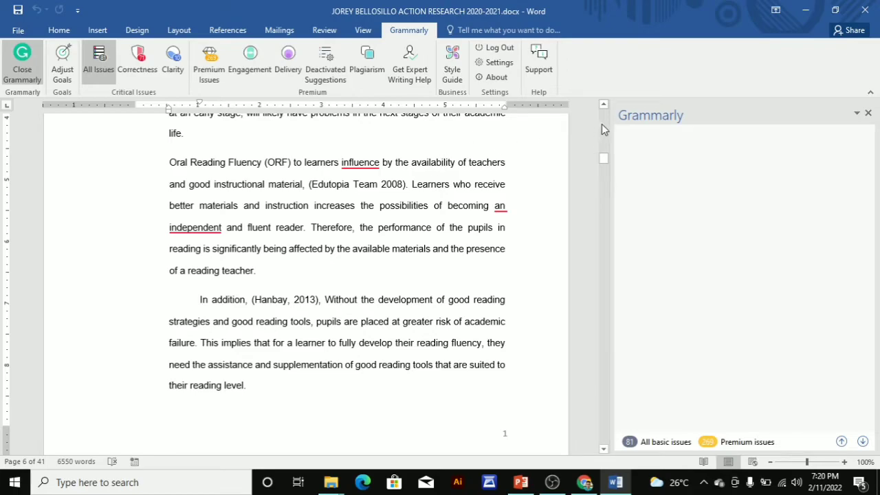
{"action": "scroll", "scroll_direction": "up", "scroll_amount": 3}
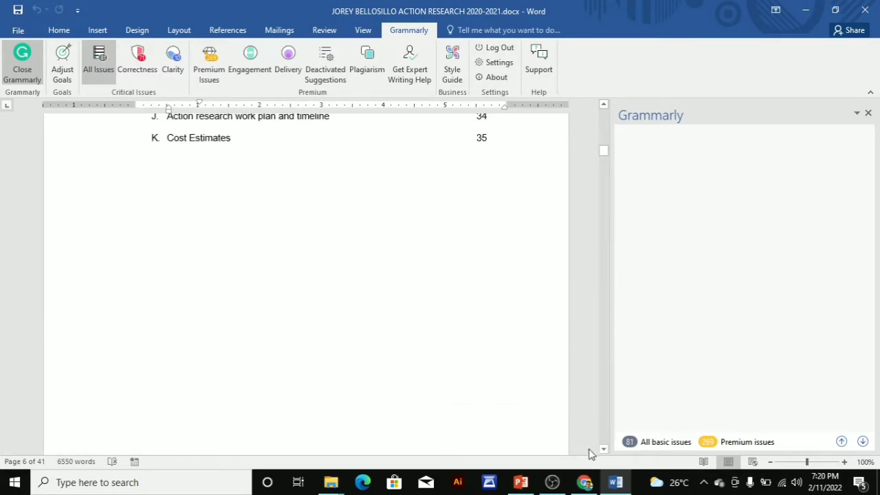
{"action": "scroll", "scroll_direction": "down", "scroll_amount": 3}
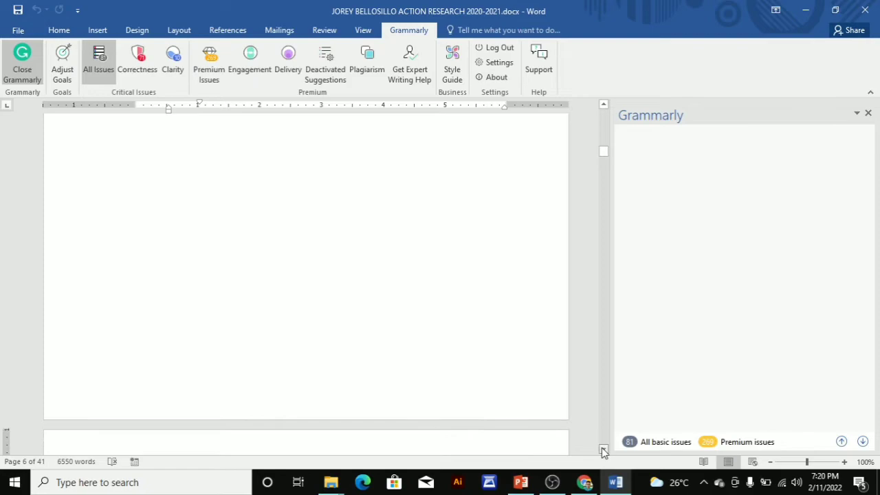
{"action": "scroll", "scroll_direction": "down", "scroll_amount": 3}
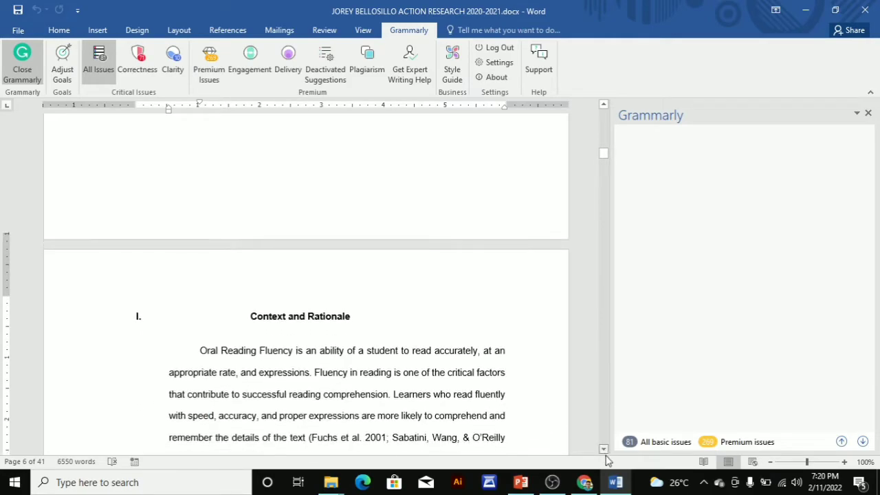
{"action": "scroll", "scroll_direction": "down", "scroll_amount": 3}
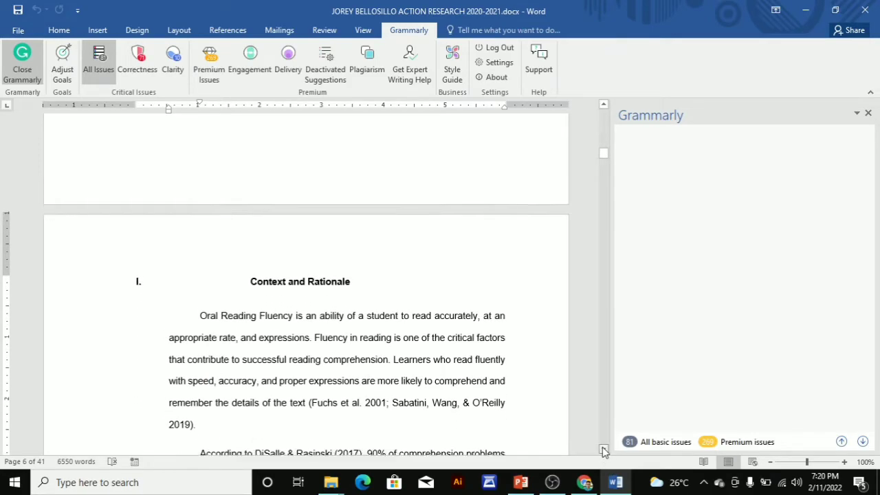
{"action": "scroll", "scroll_direction": "down", "scroll_amount": 3}
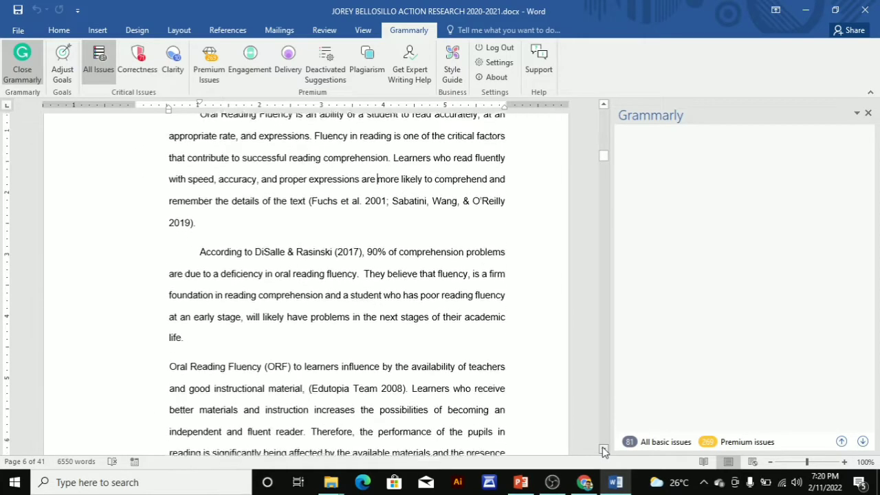
{"action": "scroll", "scroll_direction": "down", "scroll_amount": 3}
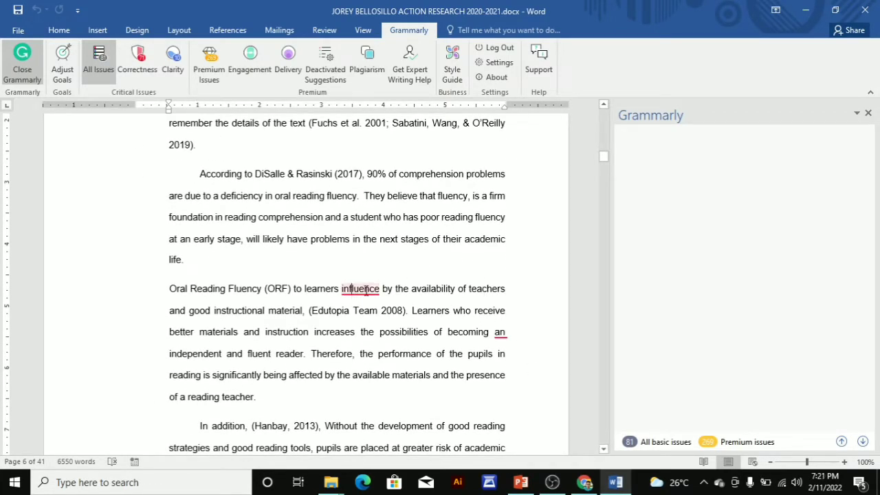
{"action": "double_click", "coordinate": [360, 289]}
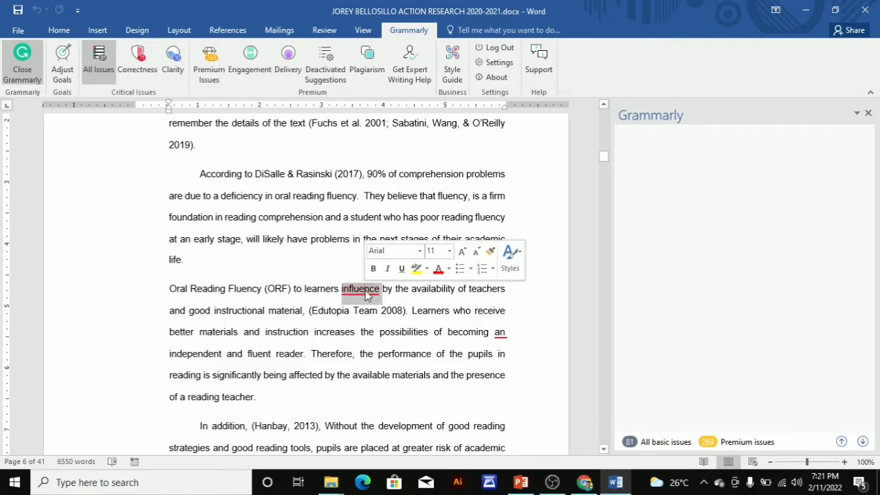
{"action": "left_click", "coordinate": [352, 289]}
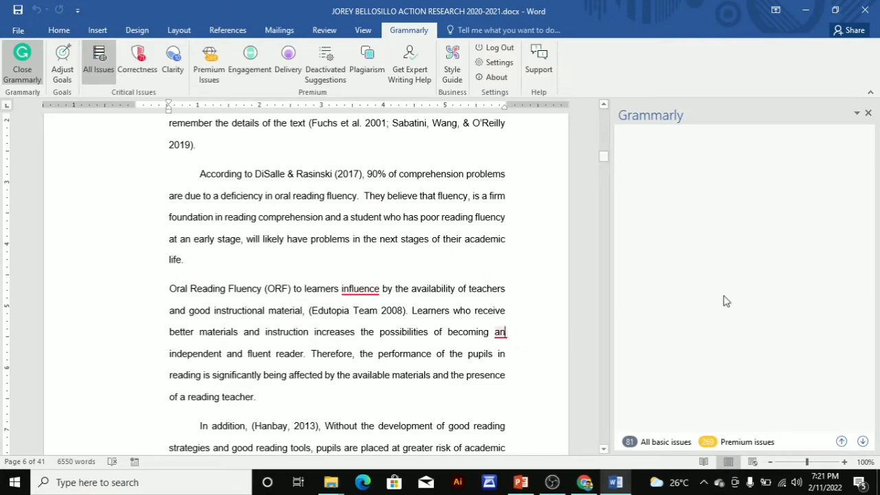
{"action": "mouse_move", "coordinate": [866, 114]}
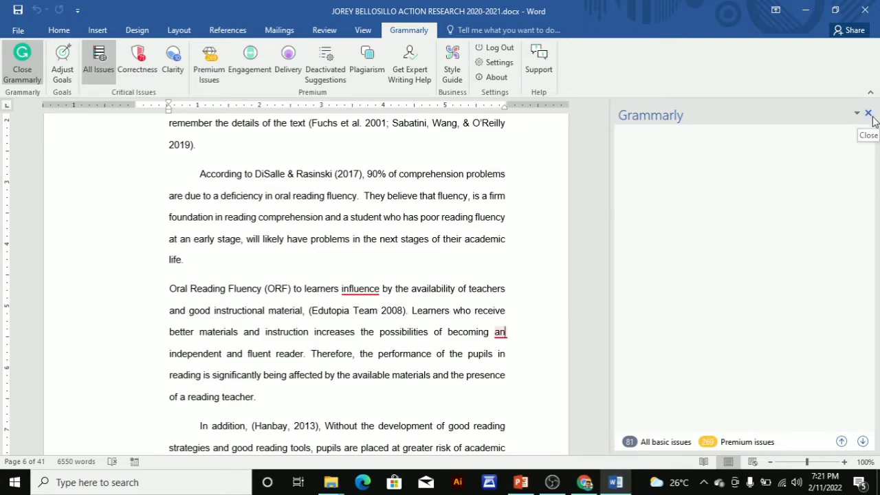
Close and reopen the Grammarly sidebar to load cards, including the 'an independent' article fix
{"action": "left_click", "coordinate": [866, 114]}
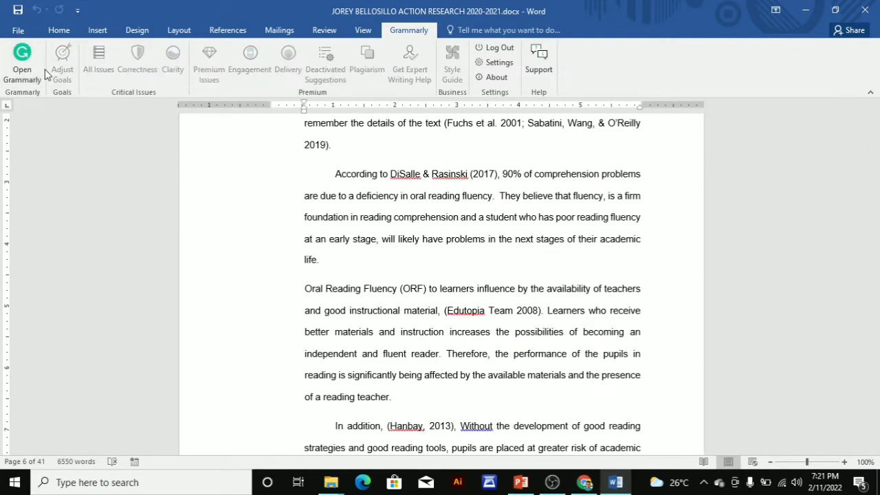
{"action": "left_click", "coordinate": [97, 61]}
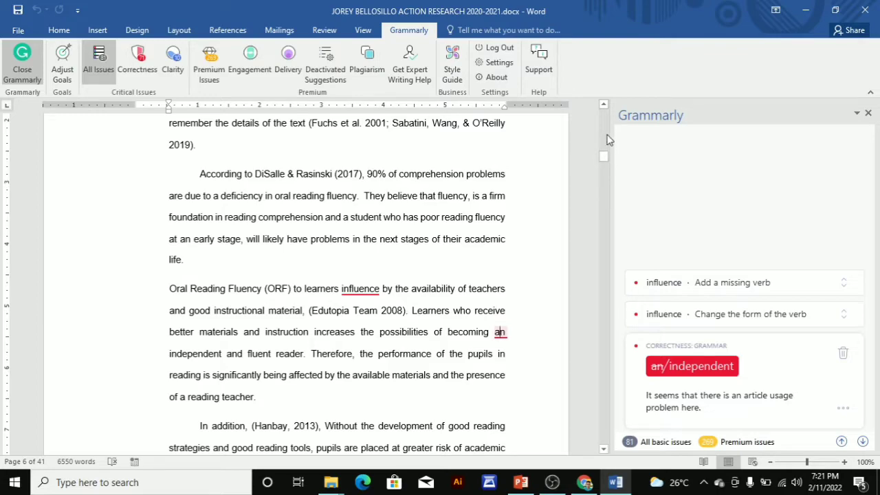
{"action": "mouse_move", "coordinate": [703, 288]}
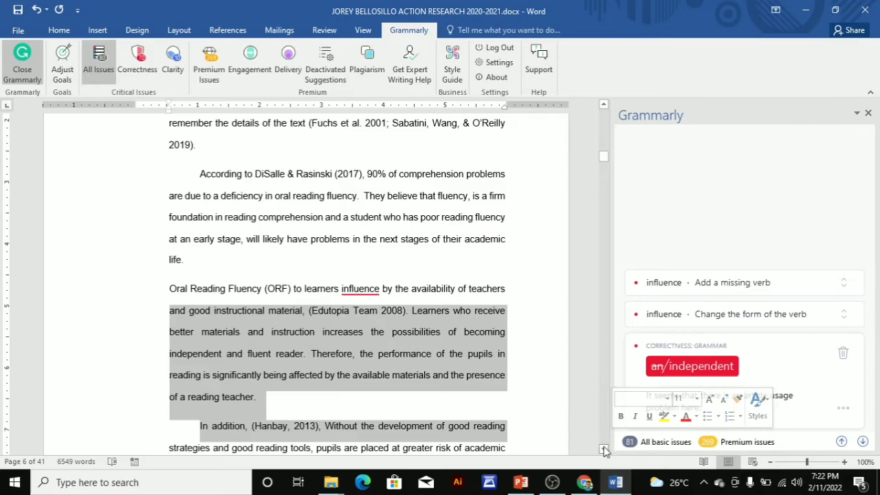
Scroll to the next page and reload Grammarly to show the '21st century' hyphen card
{"action": "scroll", "scroll_direction": "down", "scroll_amount": 3}
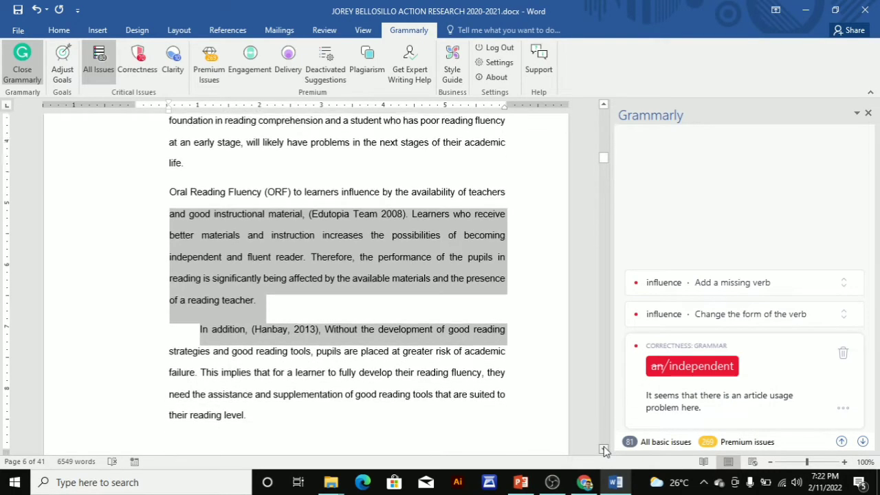
{"action": "scroll", "scroll_direction": "down", "scroll_amount": 3}
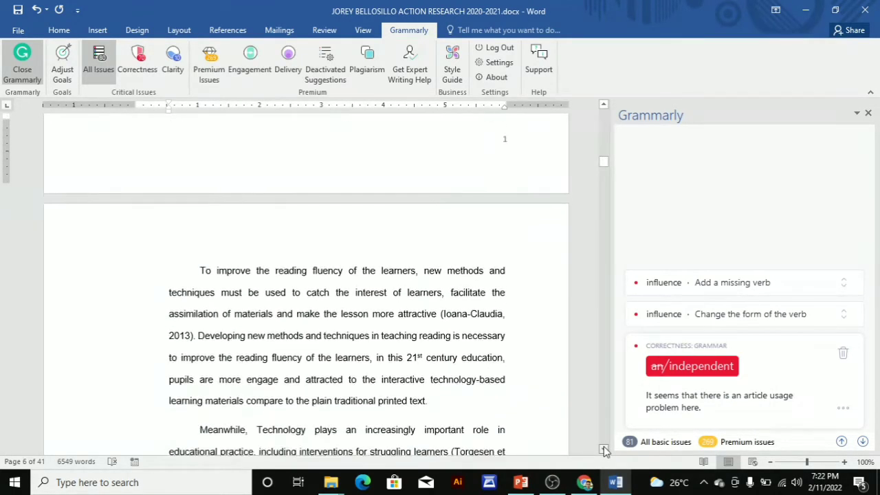
{"action": "scroll", "scroll_direction": "down", "scroll_amount": 3}
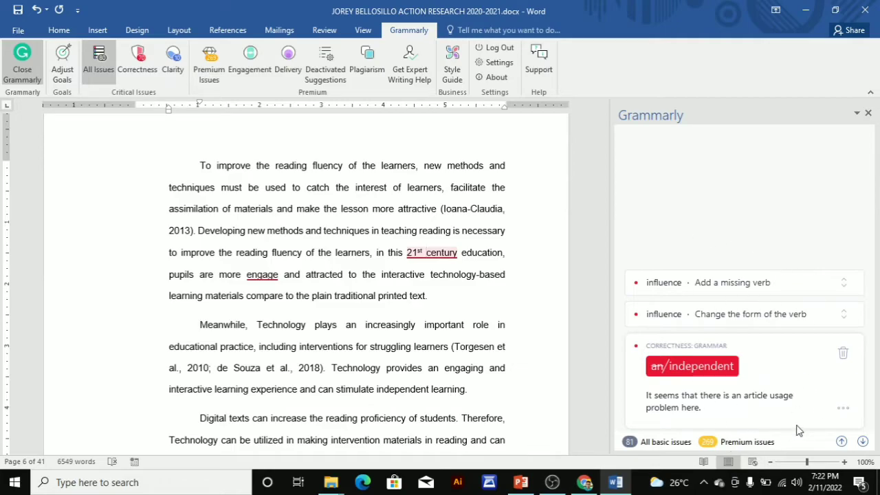
{"action": "mouse_move", "coordinate": [874, 122]}
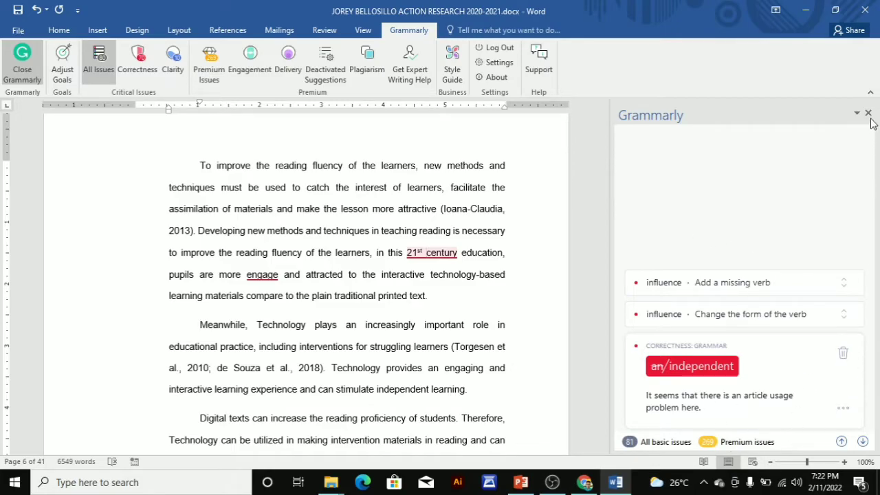
{"action": "left_click", "coordinate": [868, 112]}
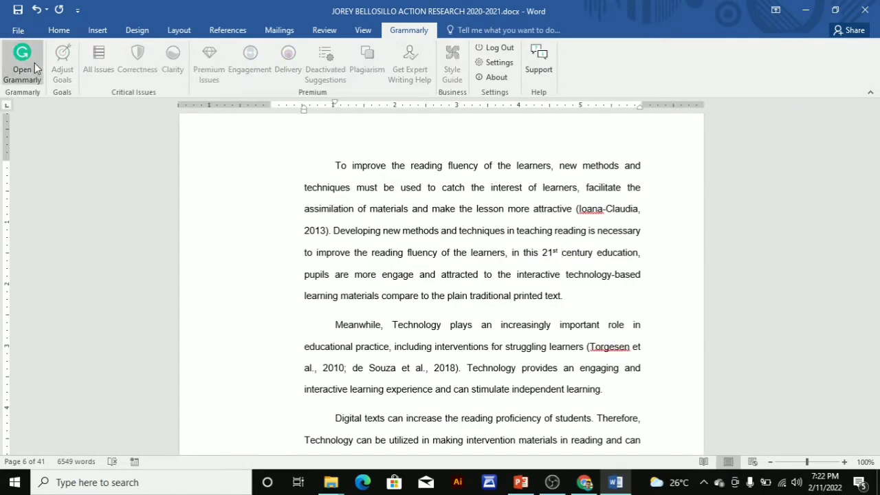
{"action": "left_click", "coordinate": [97, 59]}
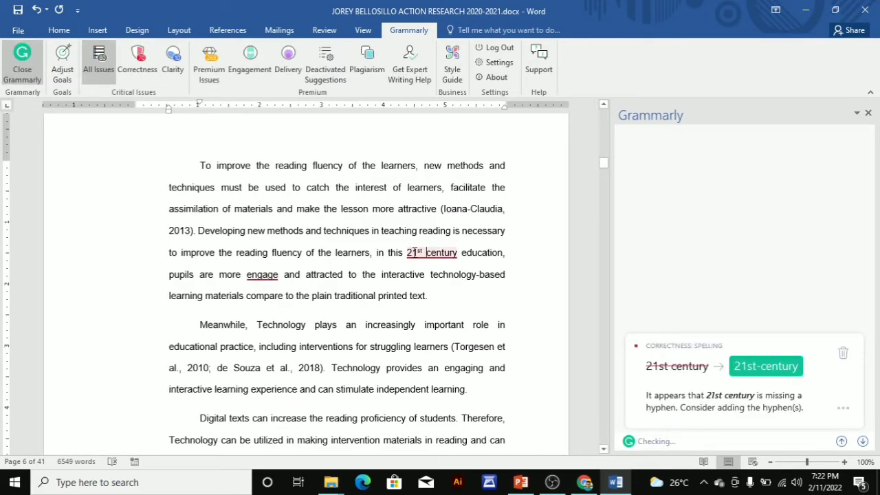
{"action": "mouse_move", "coordinate": [709, 408]}
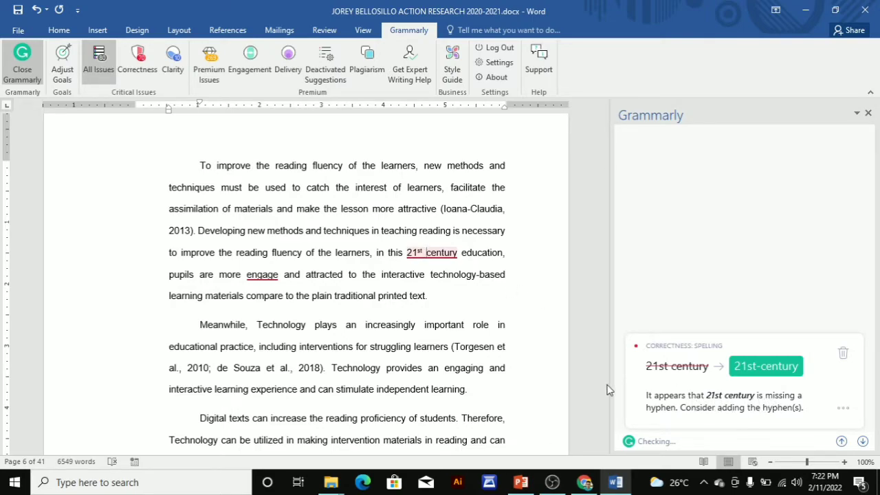
{"action": "mouse_move", "coordinate": [696, 415]}
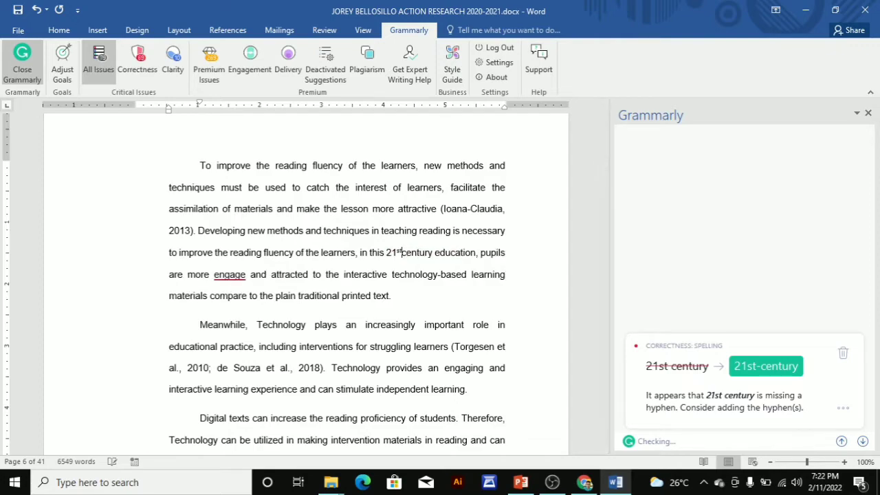
Accept Grammarly's '21st-century education' hyphen fix and the 'more engaged' verb fix
{"action": "left_click", "coordinate": [766, 365]}
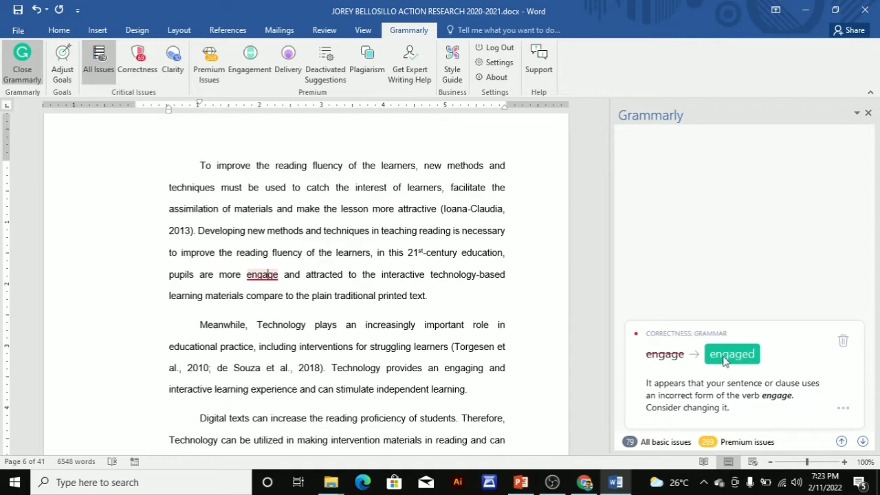
{"action": "mouse_move", "coordinate": [770, 385]}
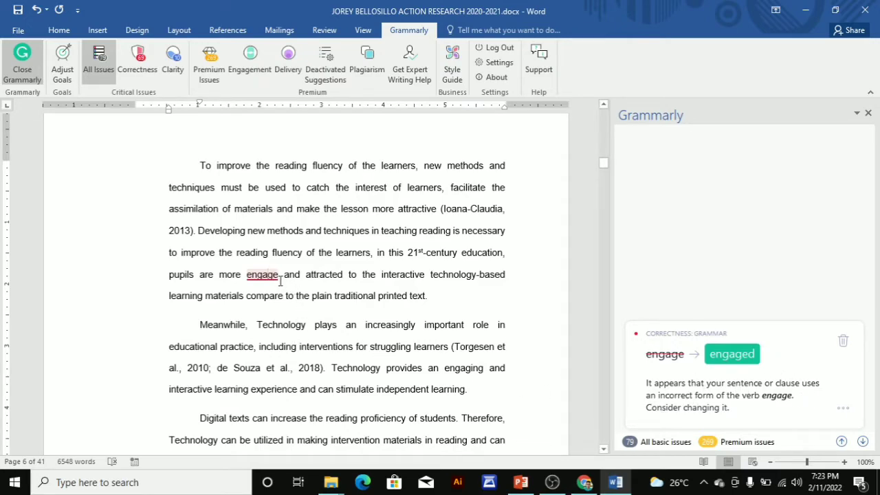
{"action": "left_click", "coordinate": [732, 353]}
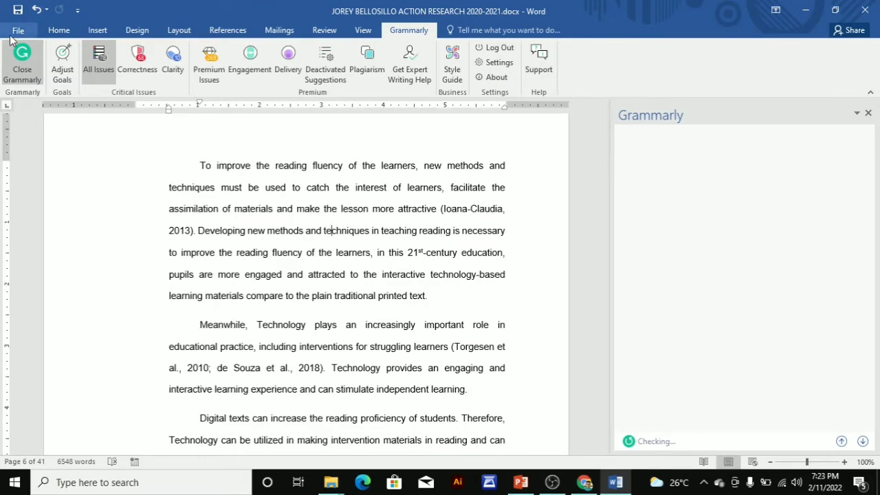
Check File > Info, then restart Grammarly so it reports 78 basic issues
{"action": "left_click", "coordinate": [19, 30]}
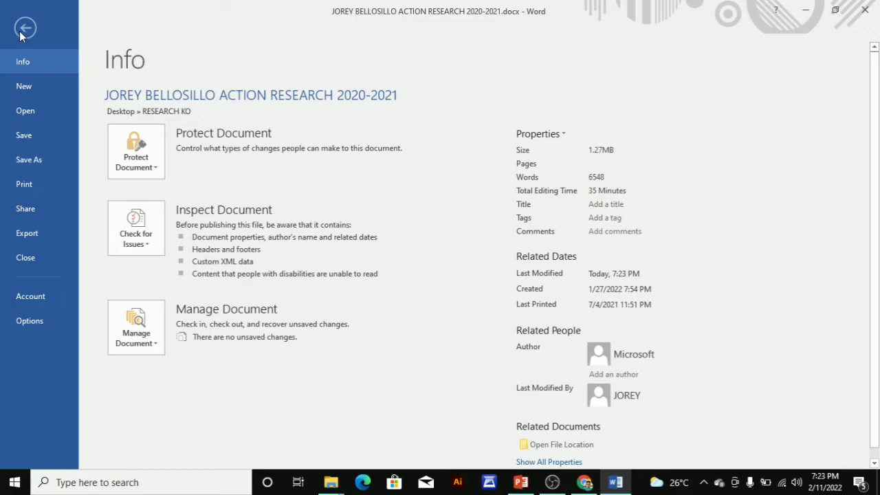
{"action": "left_click", "coordinate": [25, 27]}
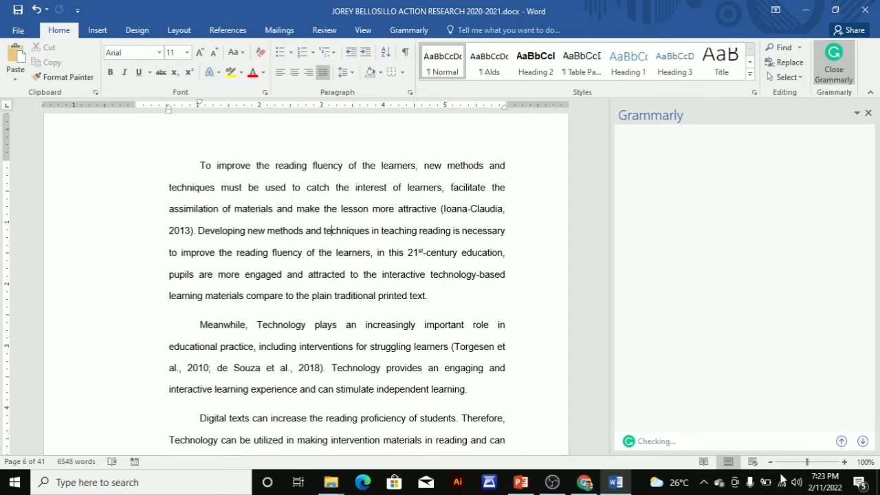
{"action": "mouse_move", "coordinate": [818, 266]}
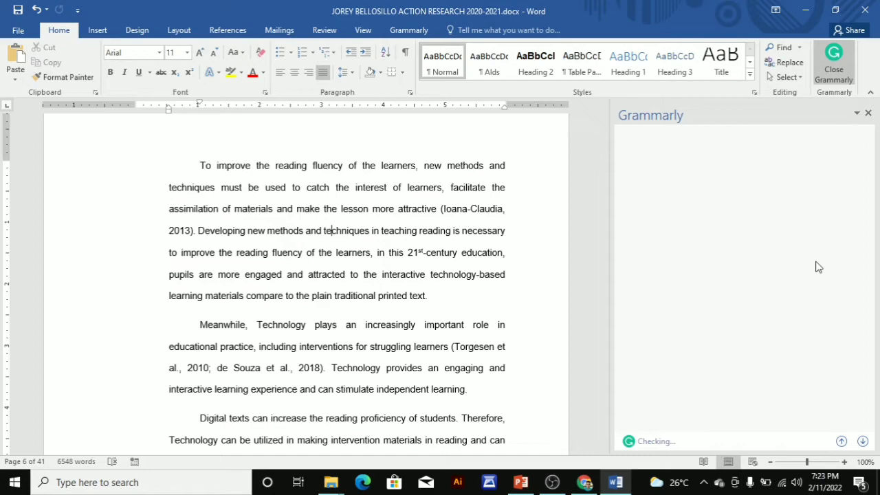
{"action": "left_click", "coordinate": [835, 62]}
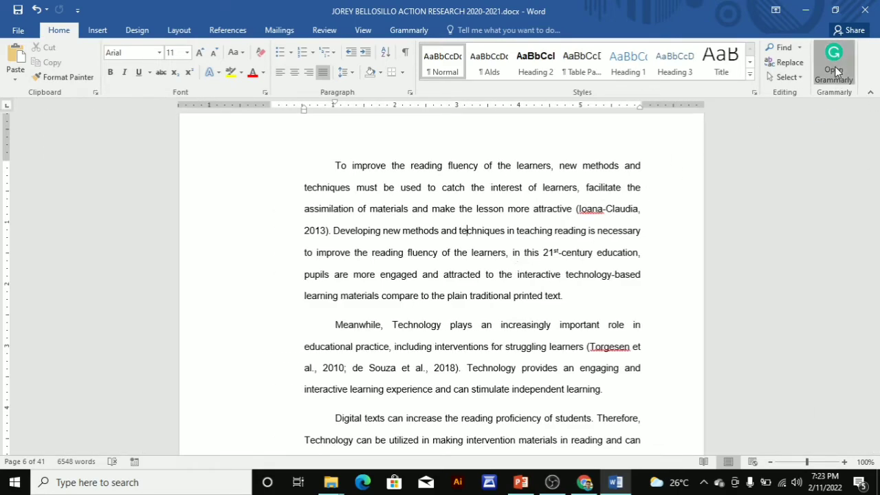
{"action": "left_click", "coordinate": [834, 58]}
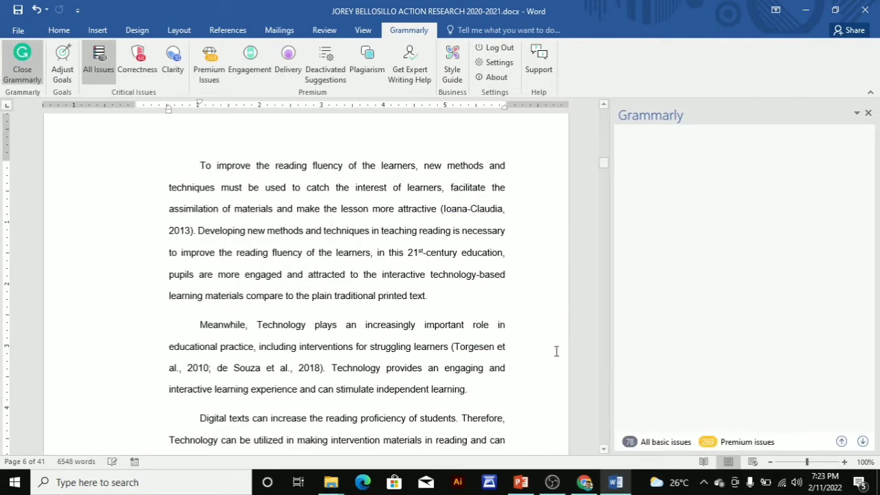
{"action": "left_click", "coordinate": [431, 295]}
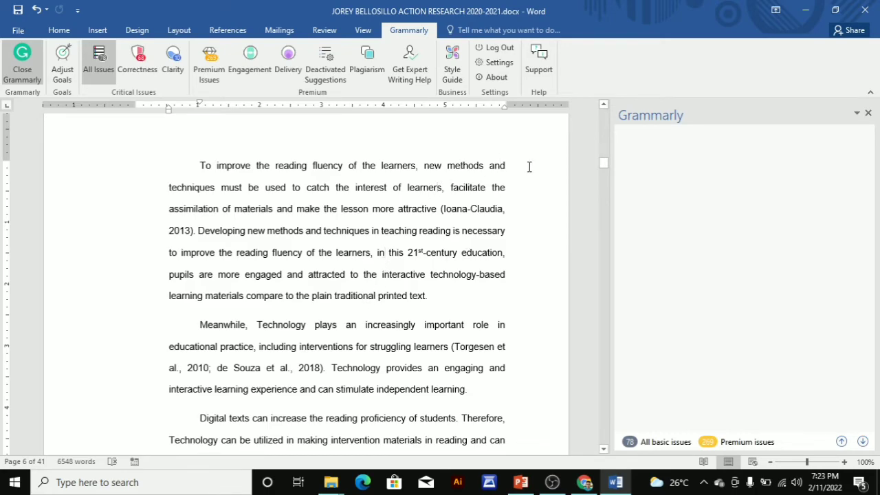
{"action": "mouse_move", "coordinate": [545, 165]}
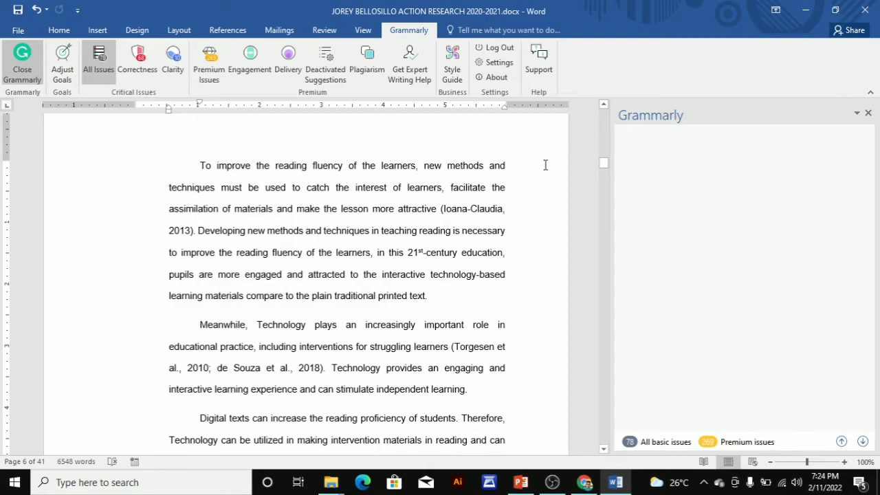
{"action": "mouse_move", "coordinate": [791, 18]}
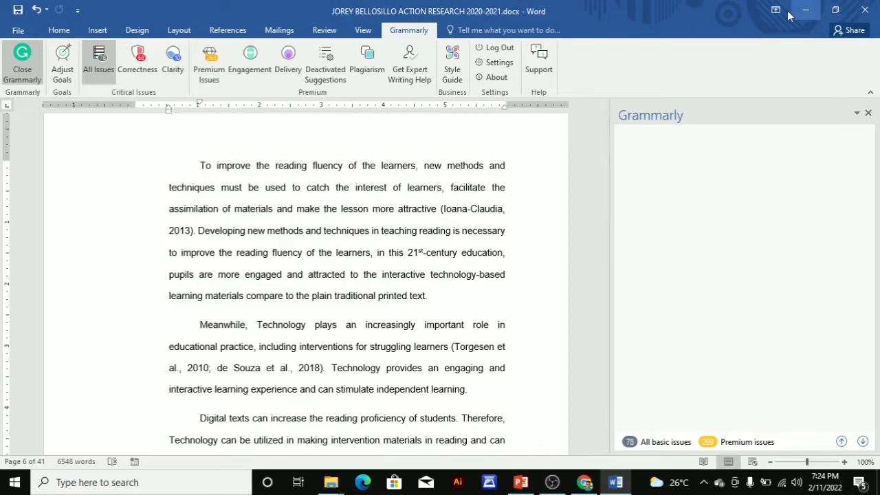
Minimise the Word research paper window, leaving Grammarly at 78 basic issues
{"action": "left_click", "coordinate": [808, 10]}
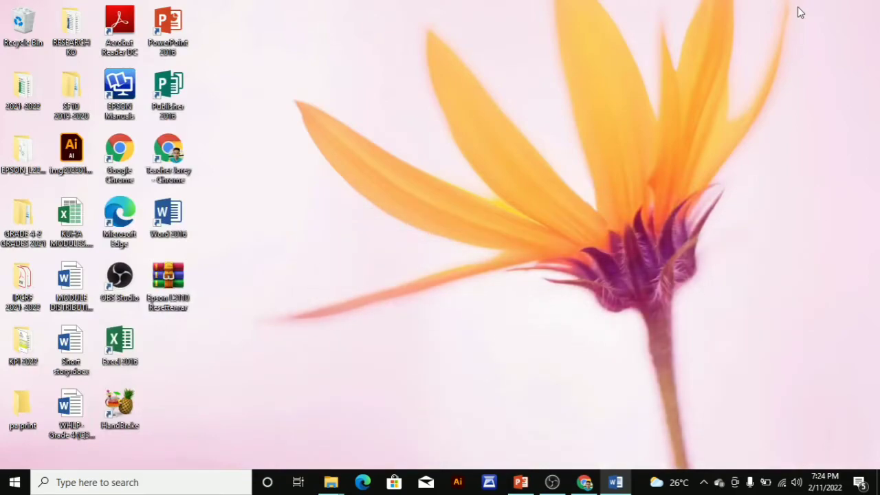
{"action": "mouse_move", "coordinate": [661, 200]}
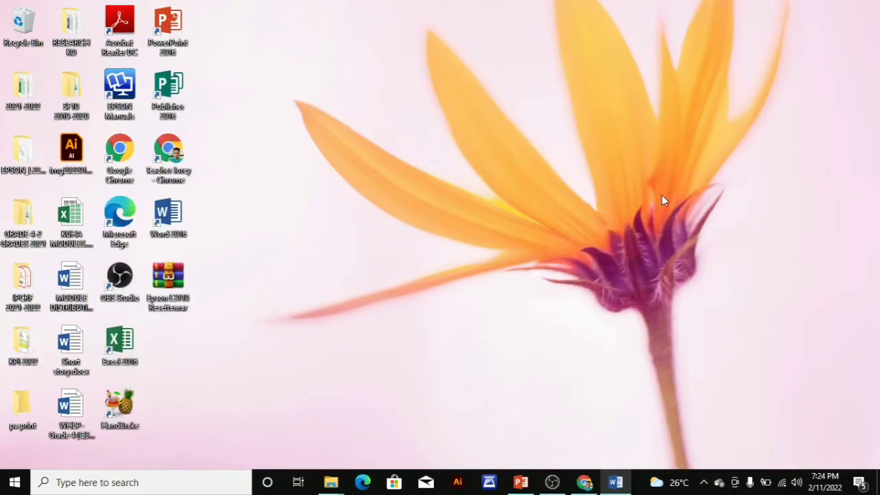
{"action": "mouse_move", "coordinate": [730, 182]}
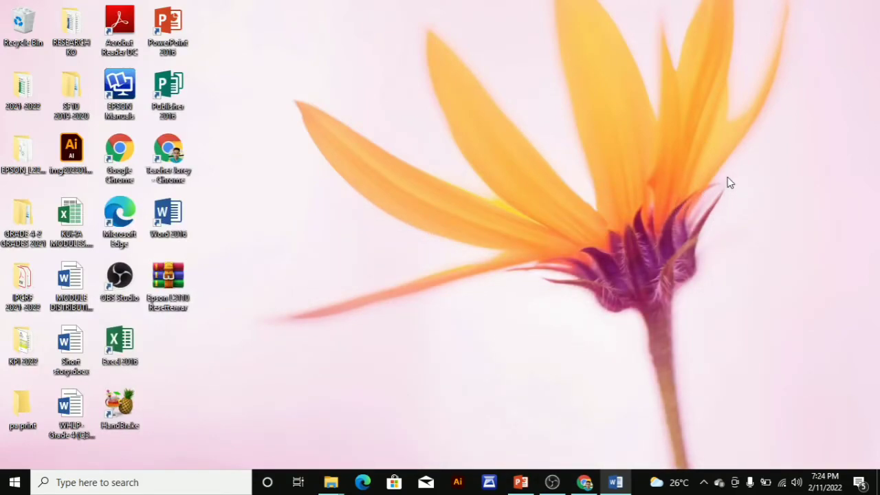
{"action": "mouse_move", "coordinate": [790, 5]}
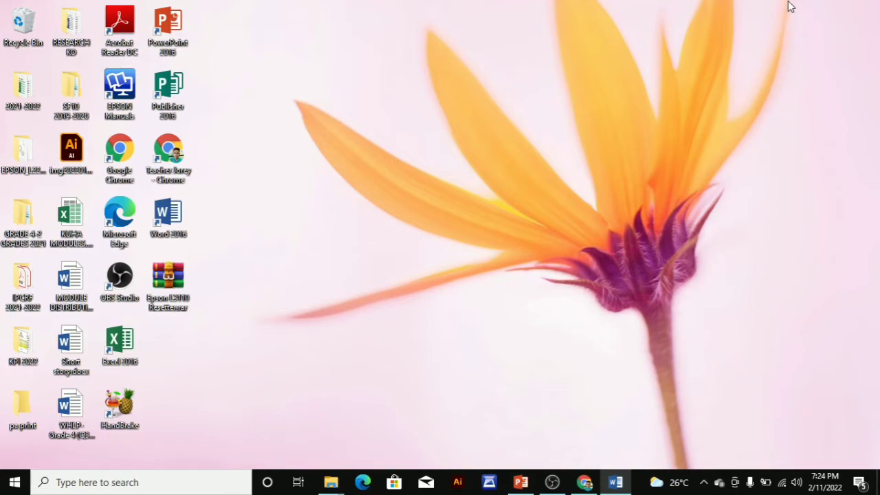
{"action": "mouse_move", "coordinate": [714, 5]}
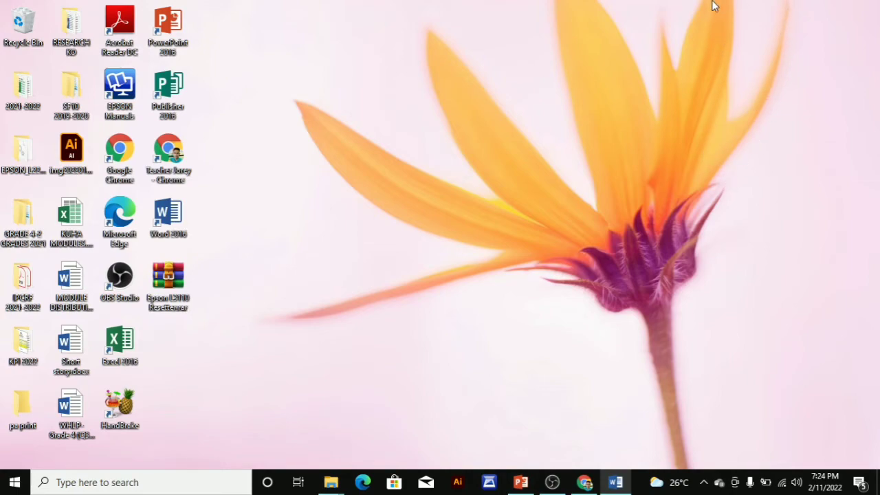
{"action": "mouse_move", "coordinate": [540, 7]}
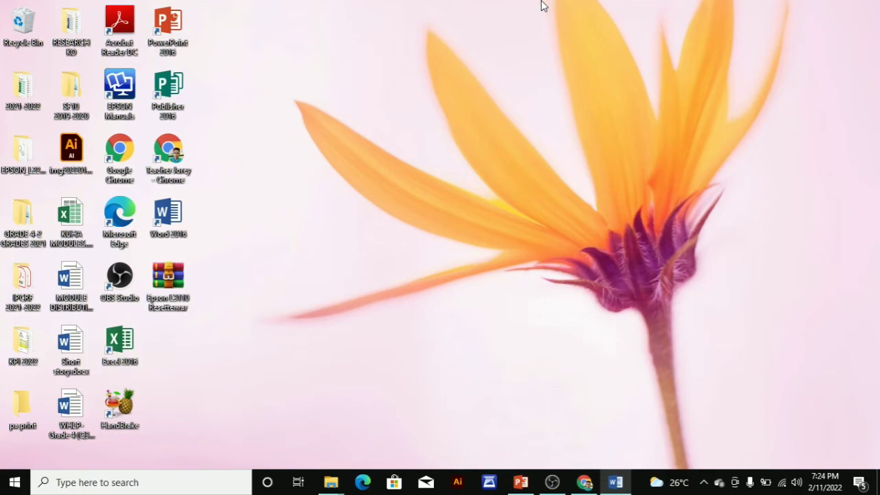
{"action": "mouse_move", "coordinate": [404, 13]}
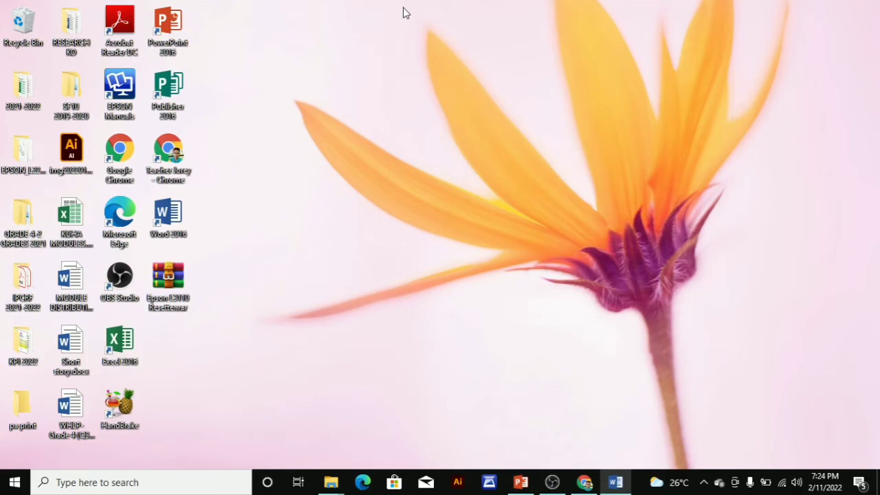
{"action": "mouse_move", "coordinate": [556, 160]}
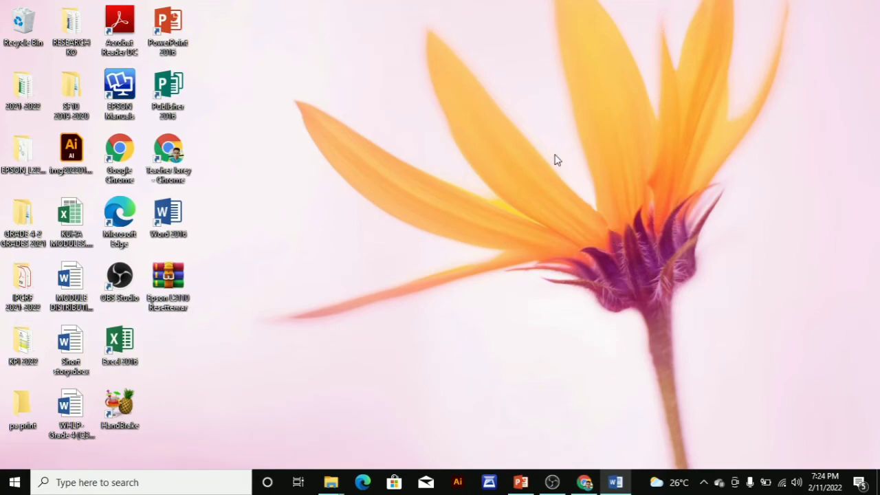
{"action": "mouse_move", "coordinate": [289, 356]}
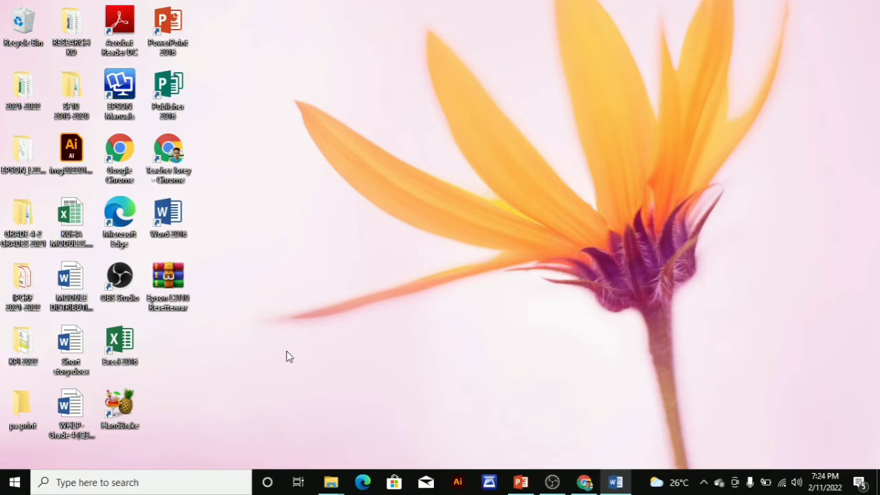